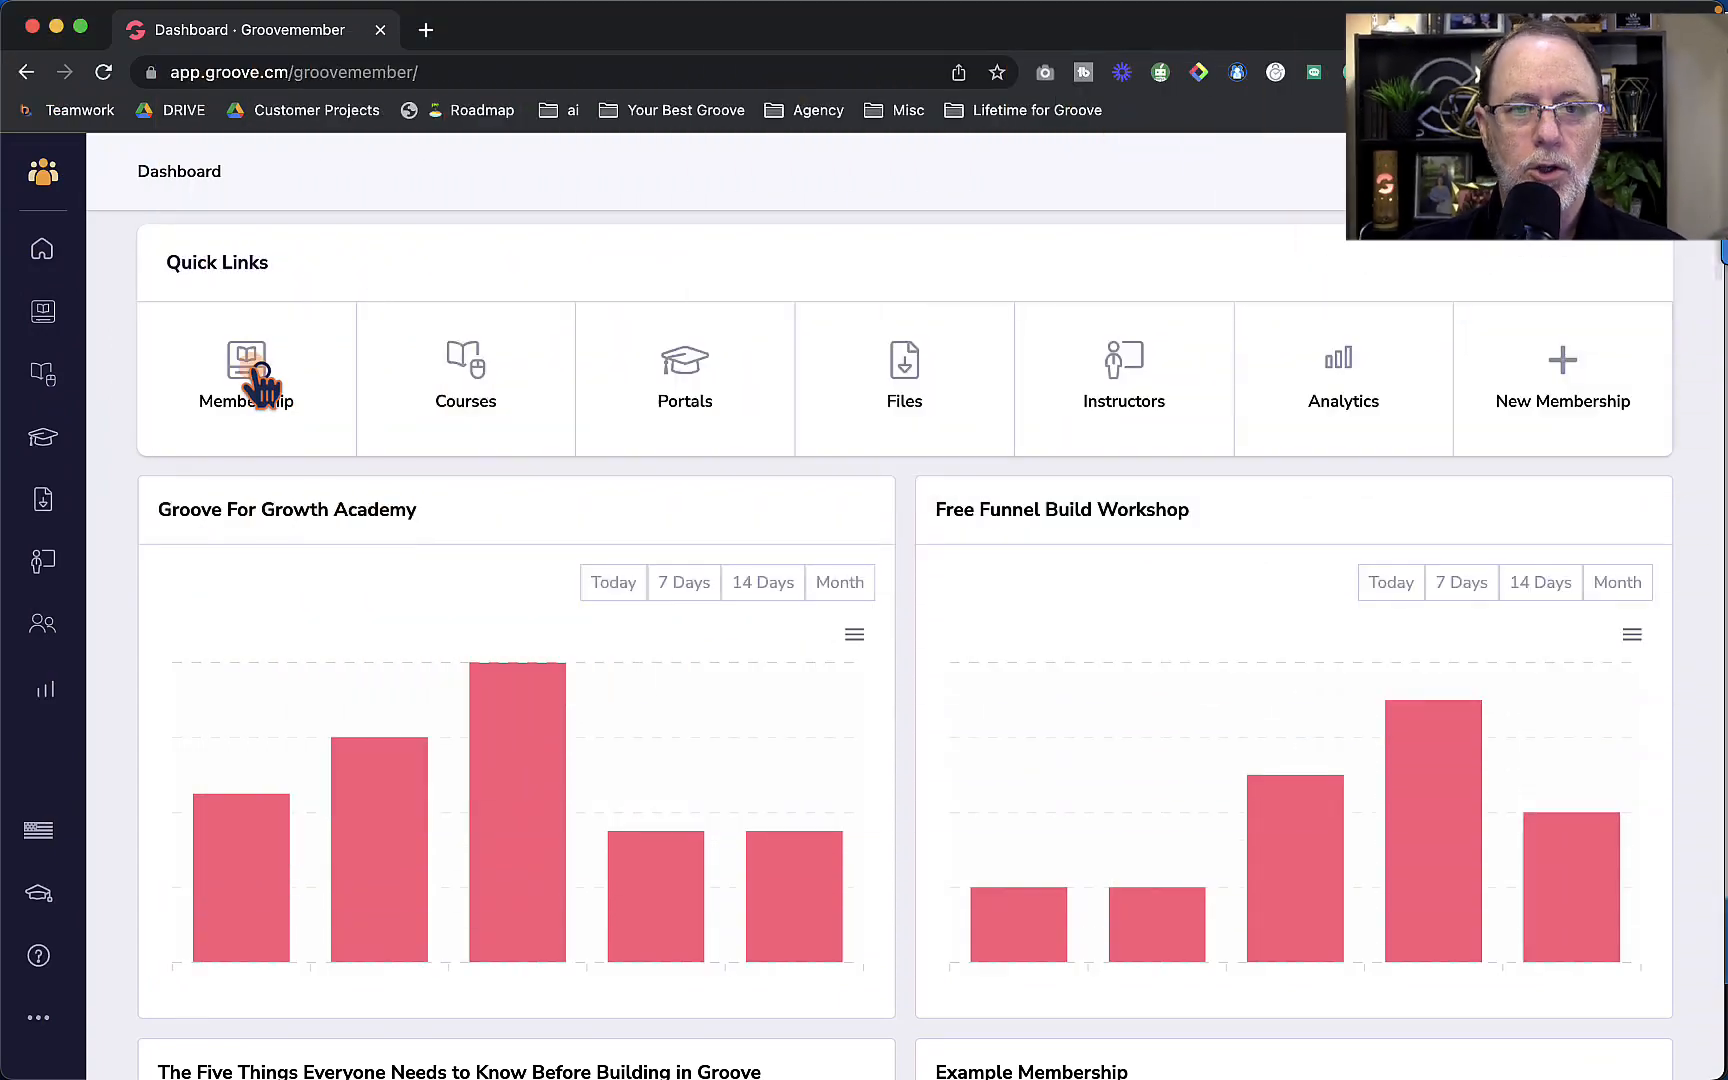
Step: Go from the memberships list to Example Membership's empty Manage Courses page
{"action": "left_click", "coordinate": [246, 371]}
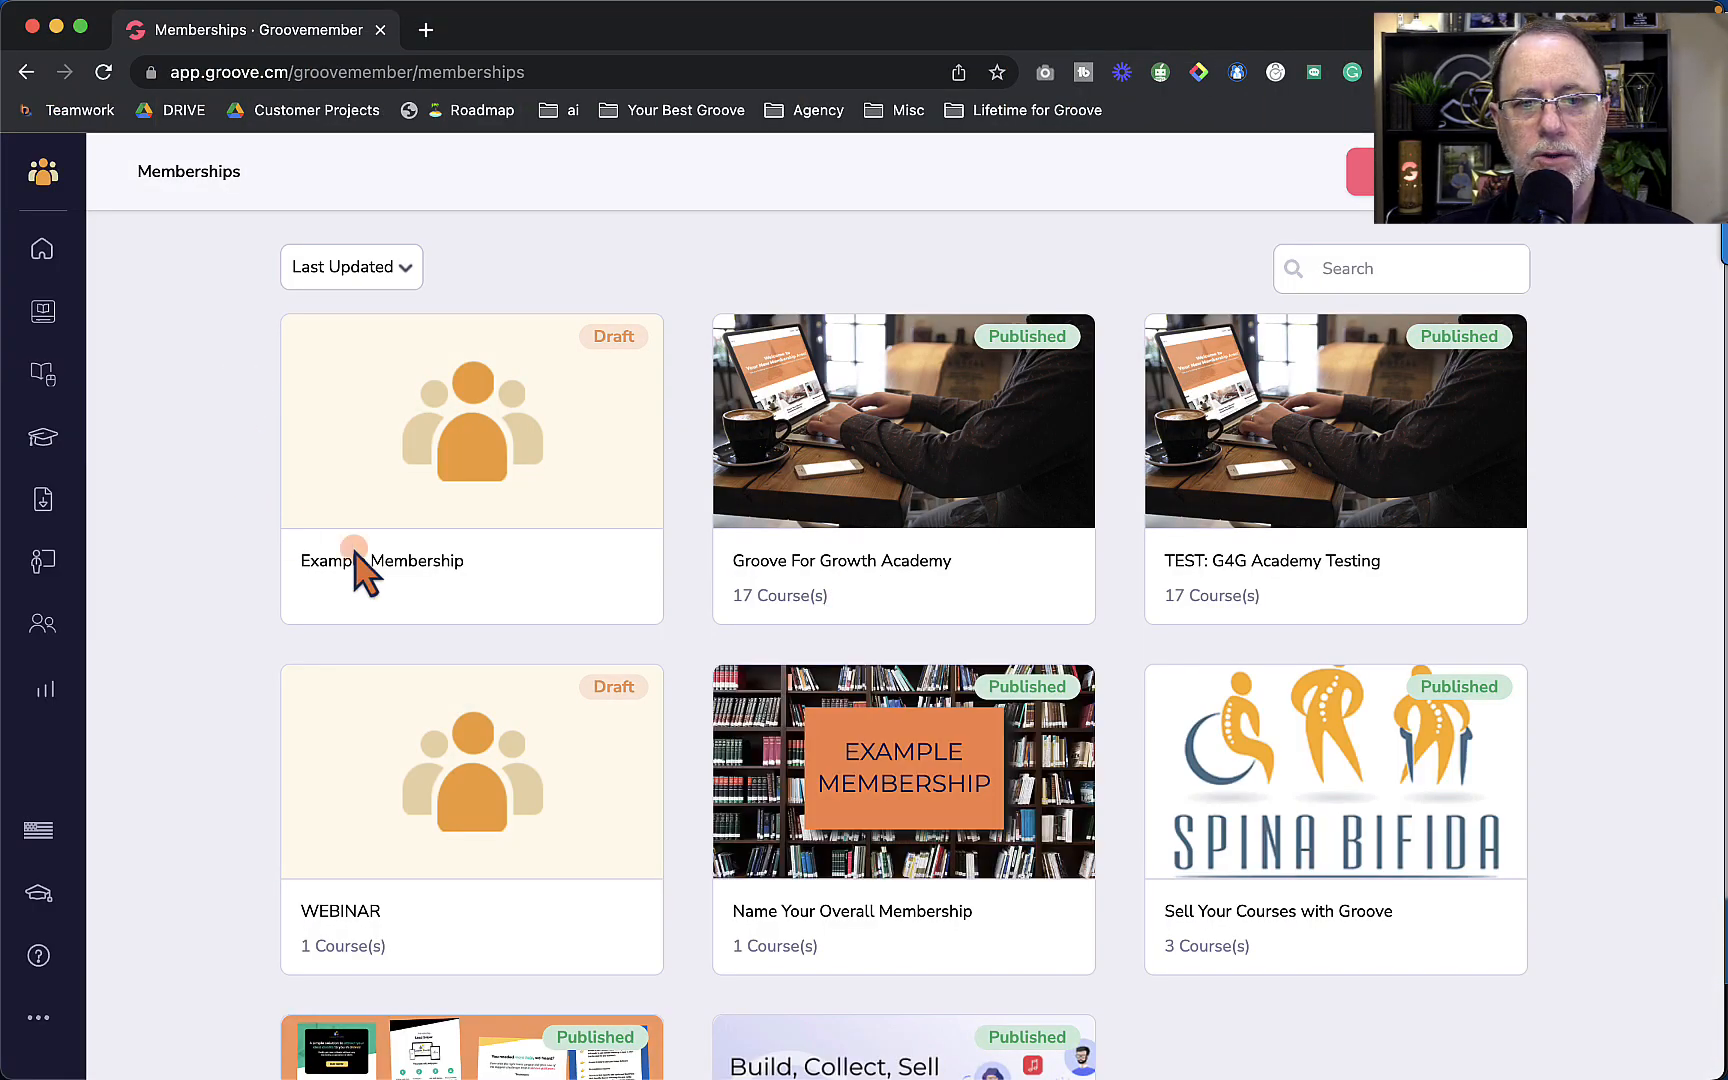
{"action": "mouse_move", "coordinate": [220, 540]}
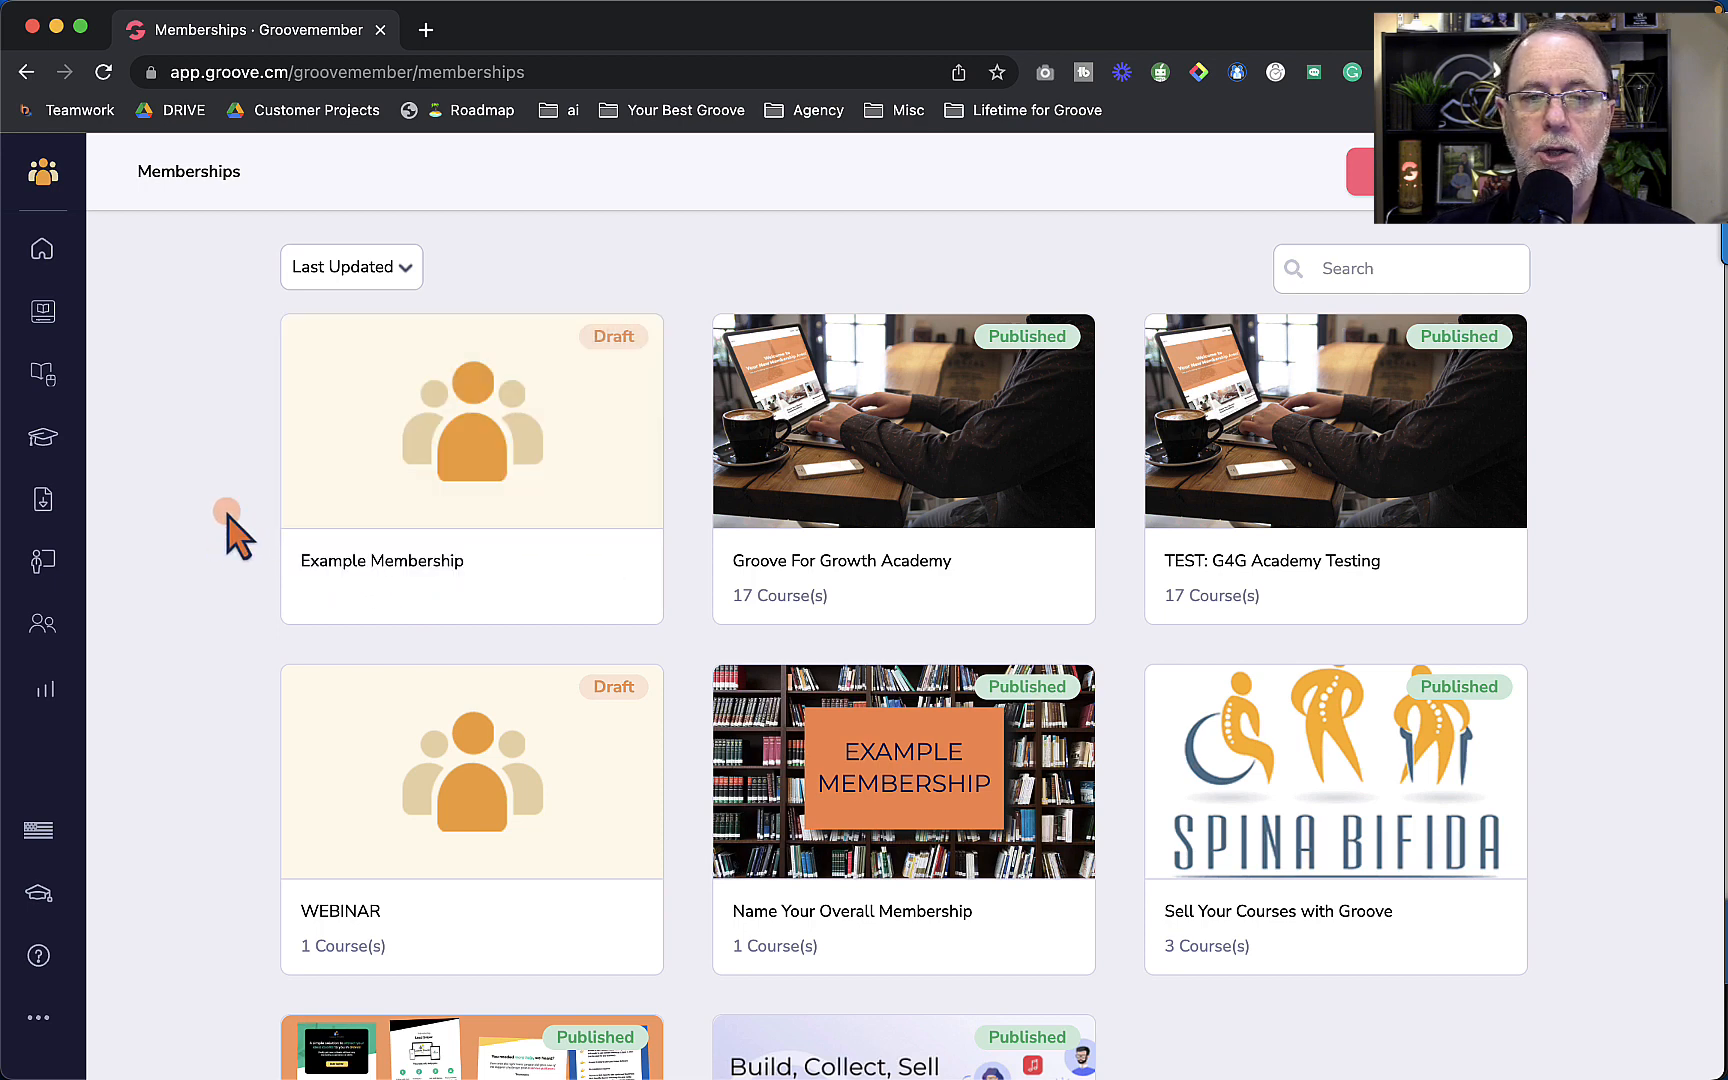
{"action": "mouse_move", "coordinate": [471, 420]}
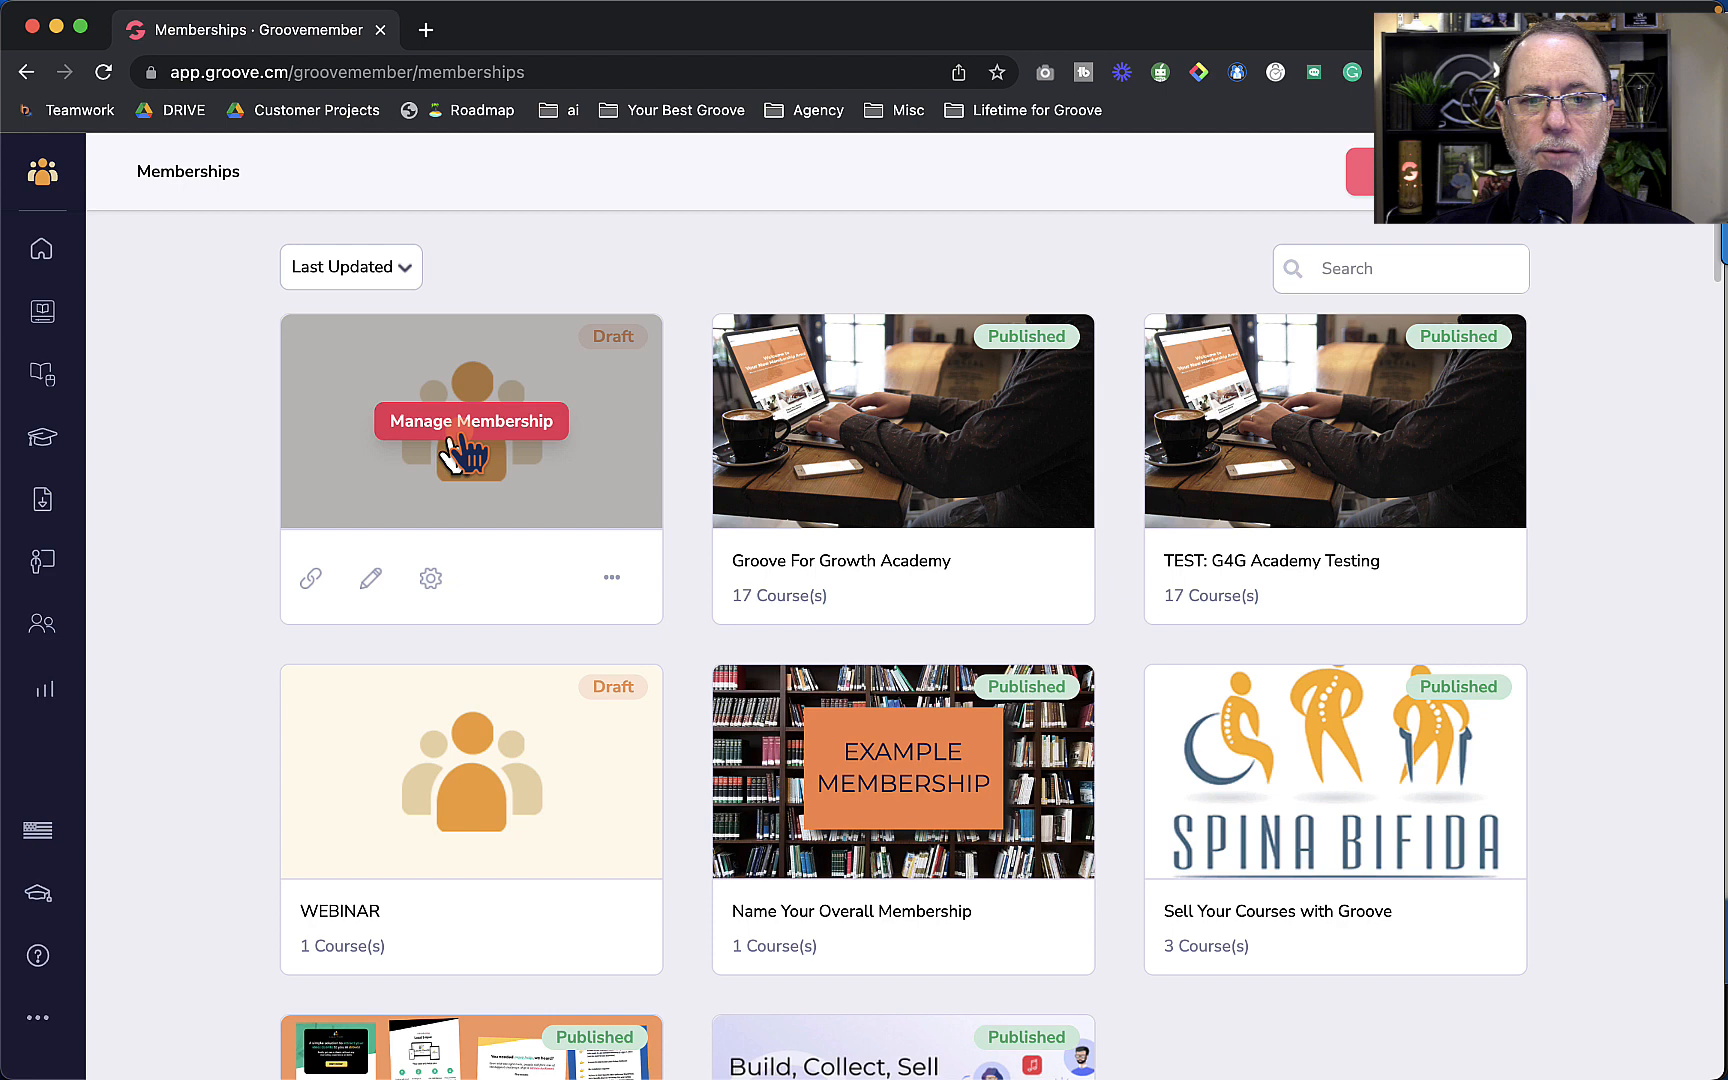
{"action": "left_click", "coordinate": [471, 421]}
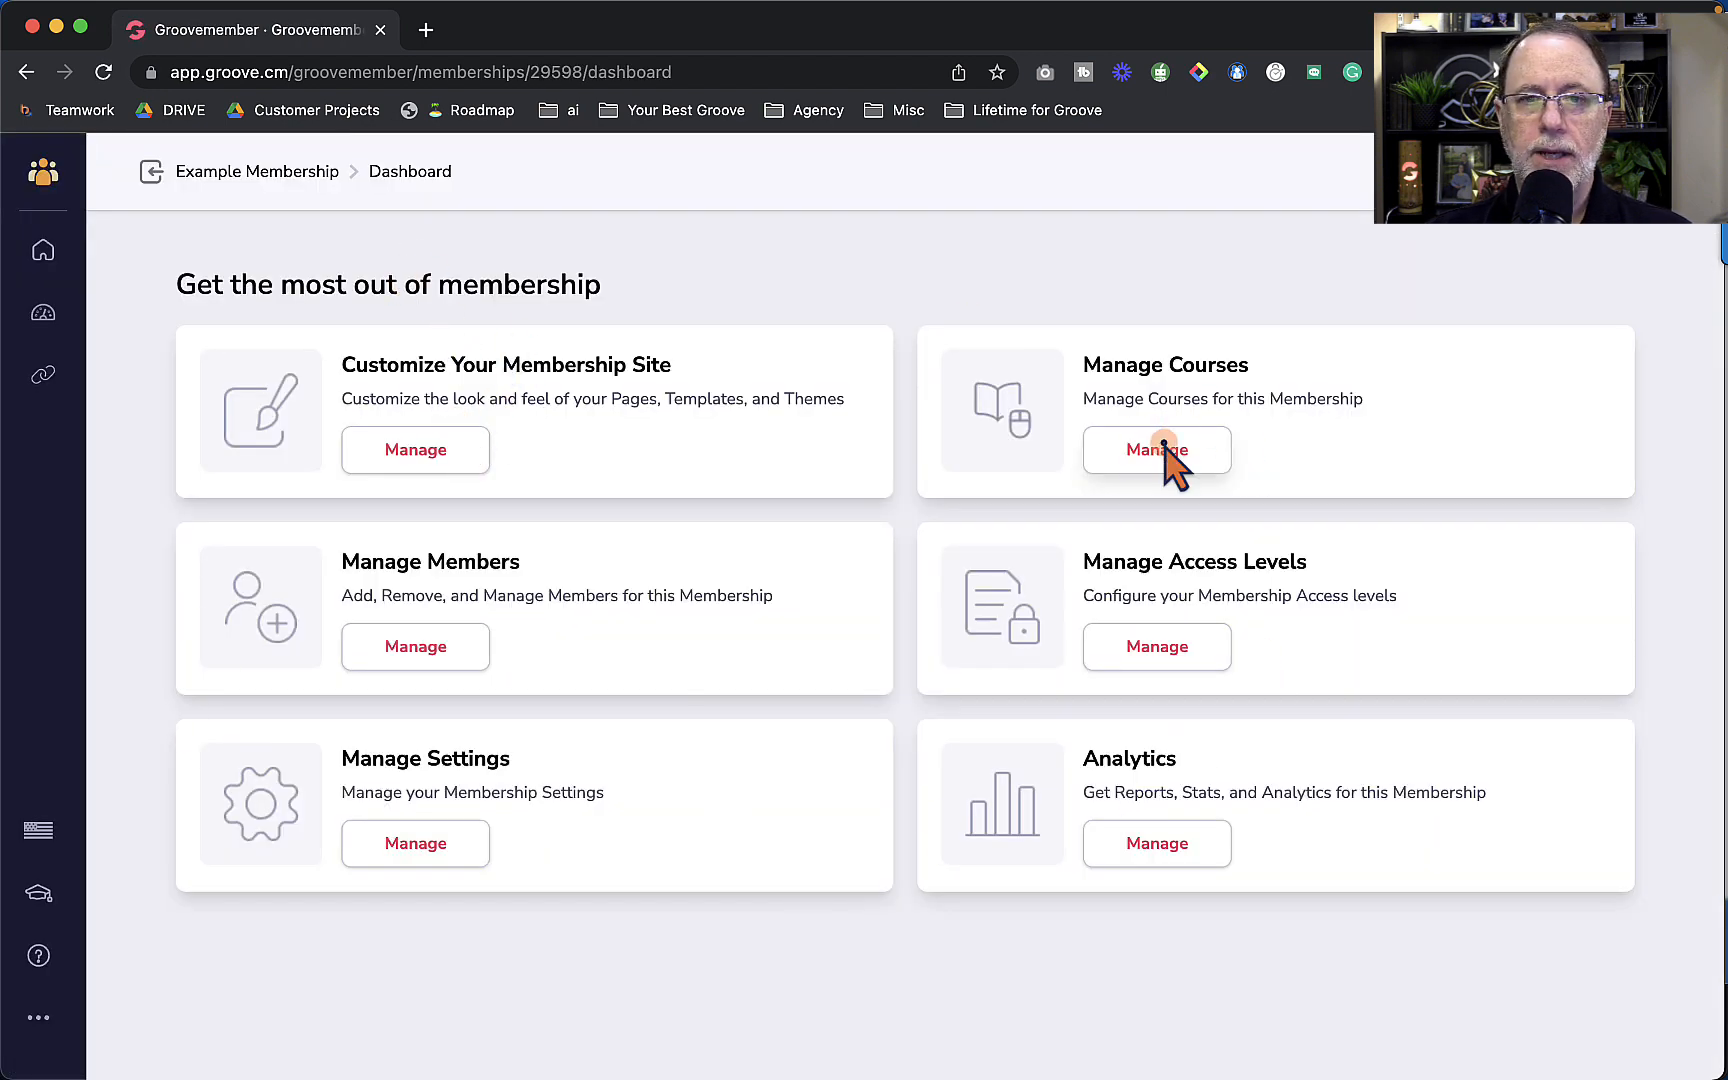
{"action": "left_click", "coordinate": [1156, 450]}
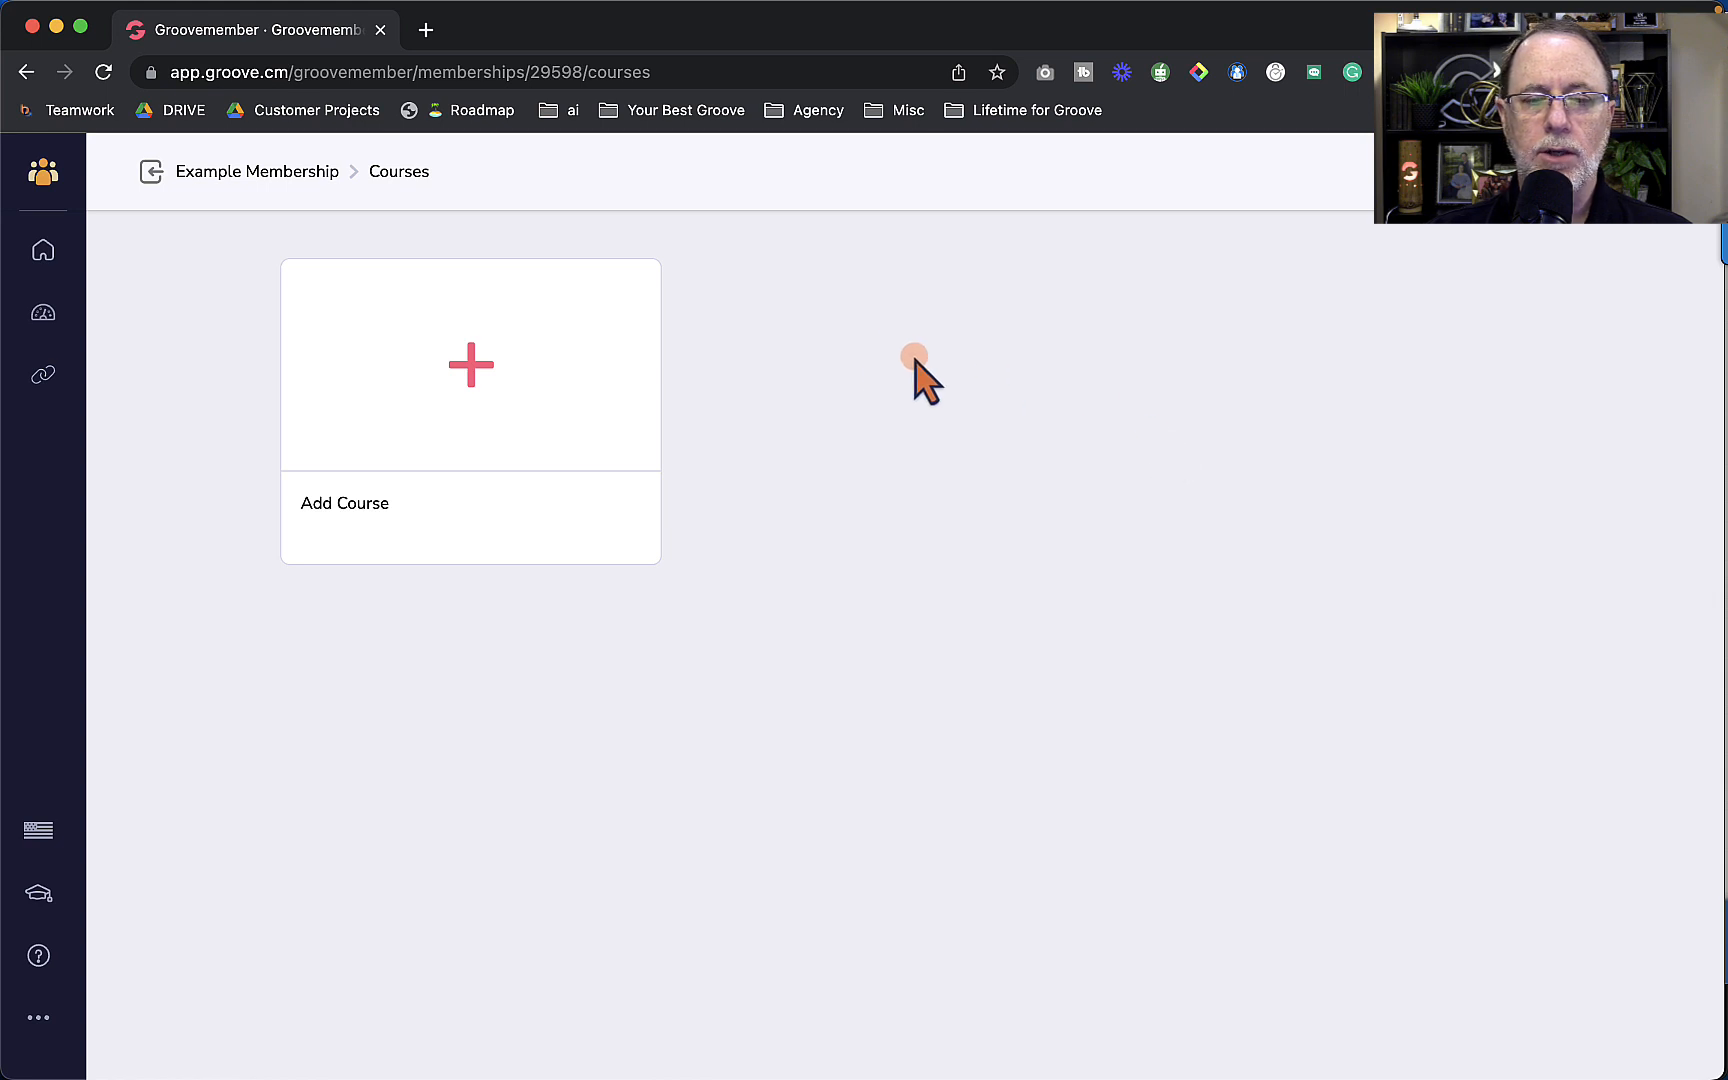
{"action": "mouse_move", "coordinate": [741, 253]}
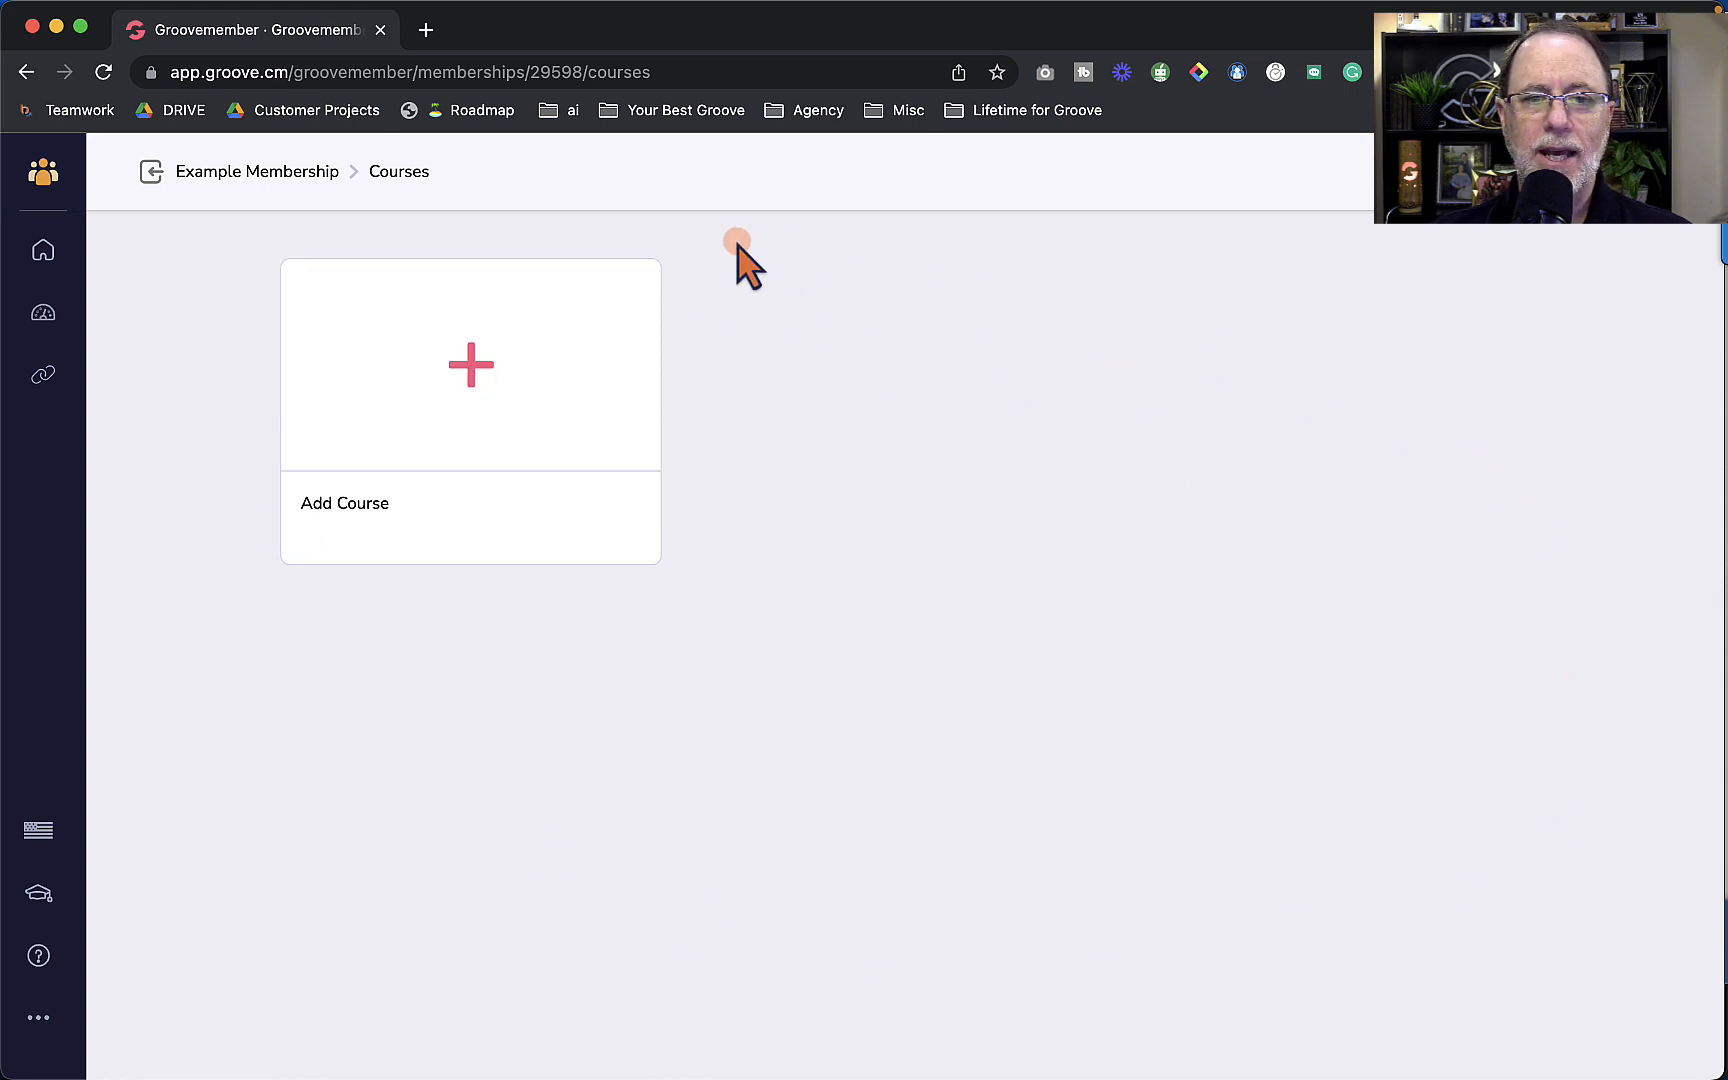
{"action": "mouse_move", "coordinate": [1004, 452]}
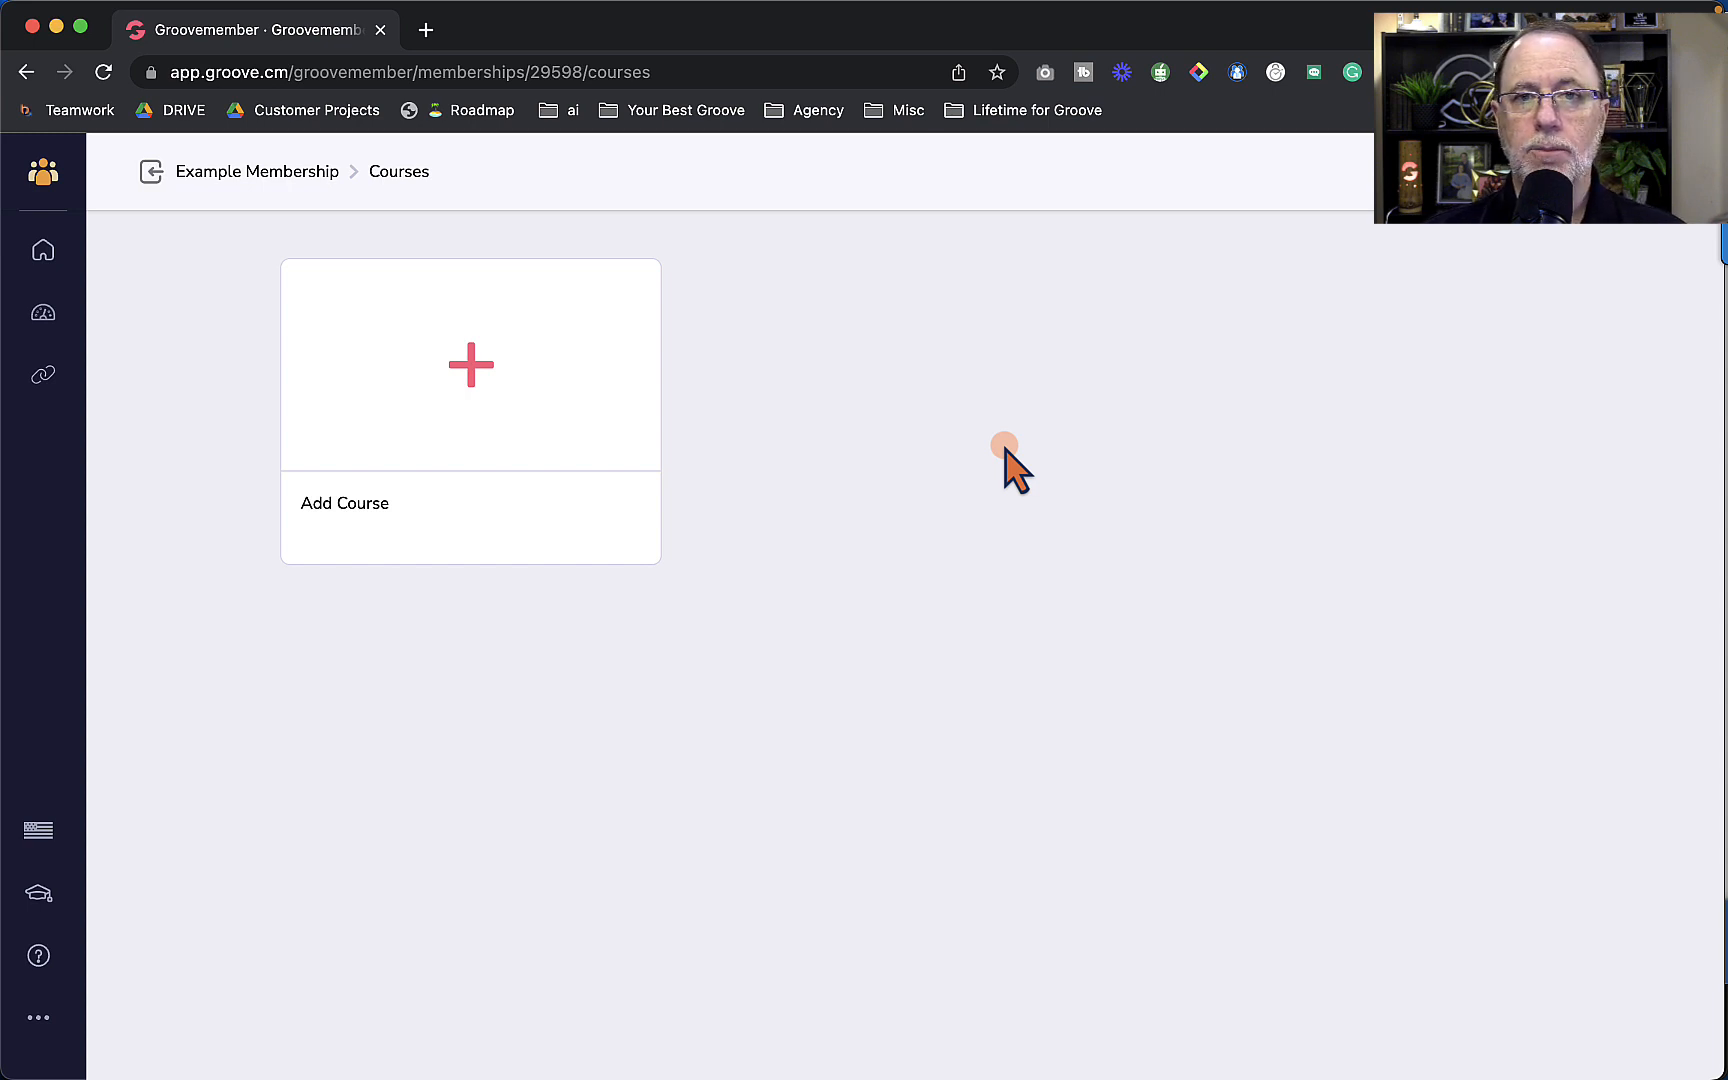
Step: Add 'Build Your Lead Generation Machine' from the course library to the membership
{"action": "left_click", "coordinate": [469, 364]}
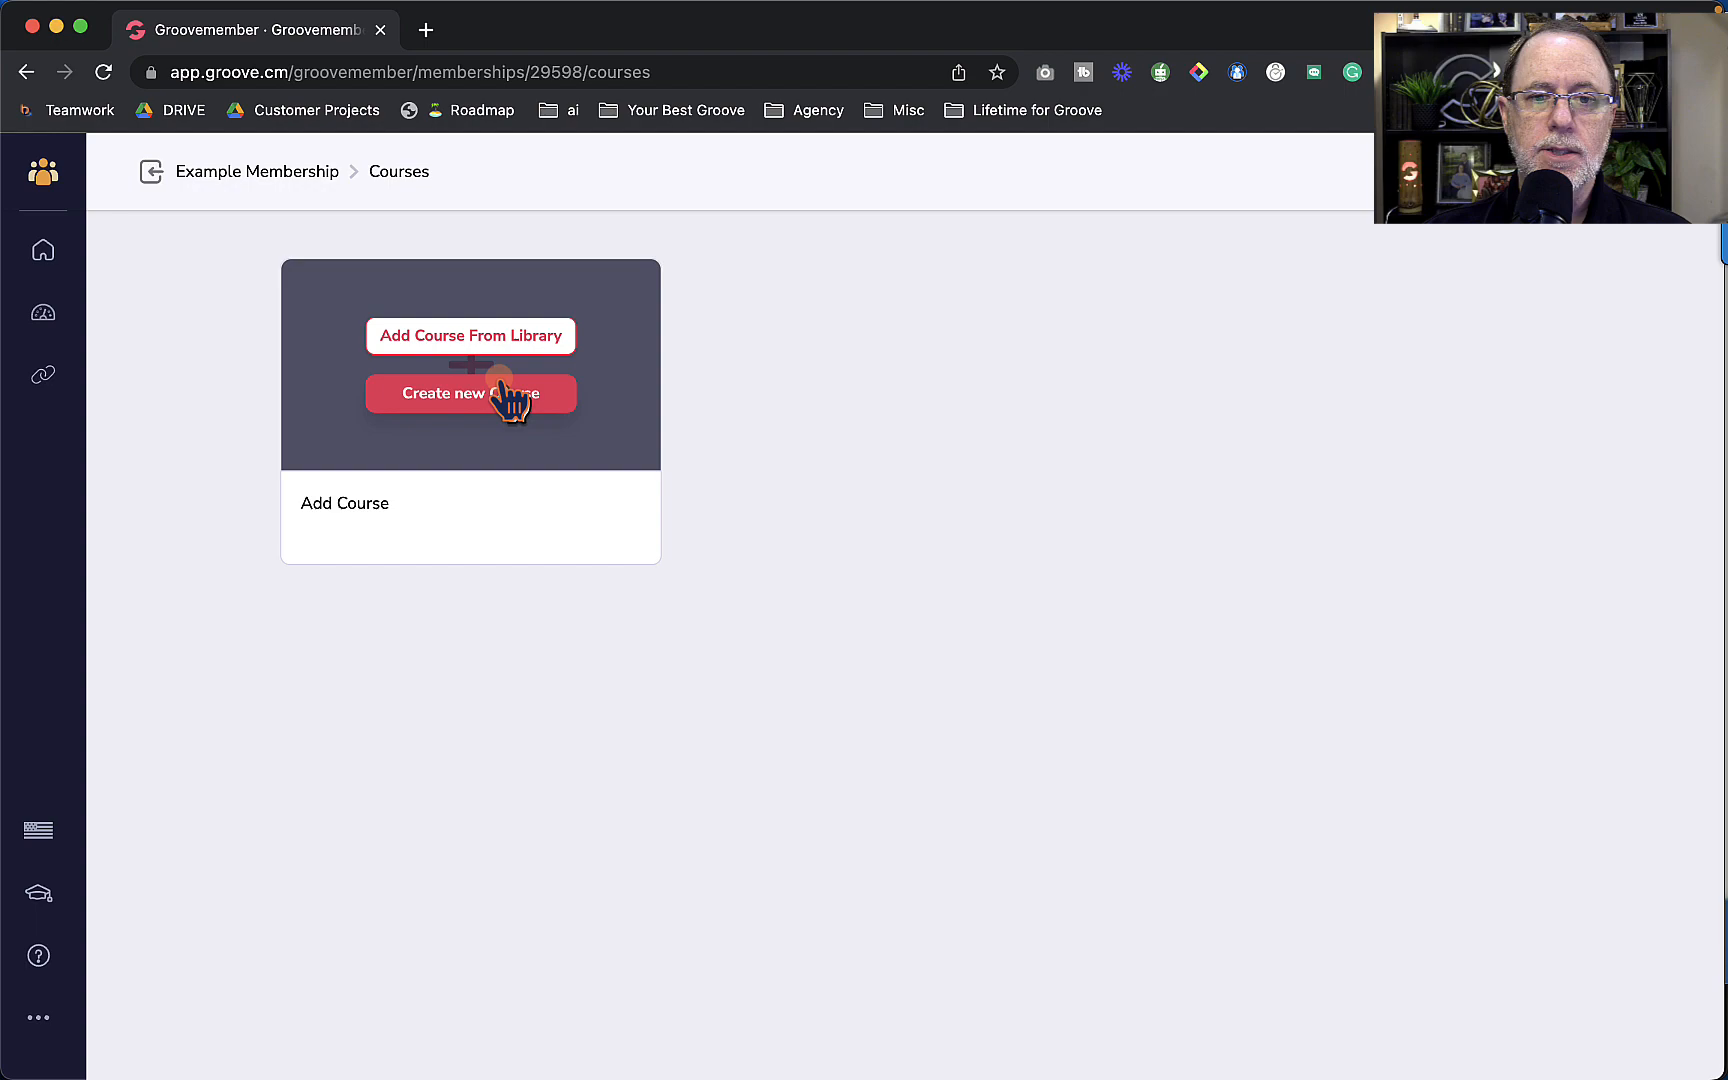
{"action": "mouse_move", "coordinate": [469, 335]}
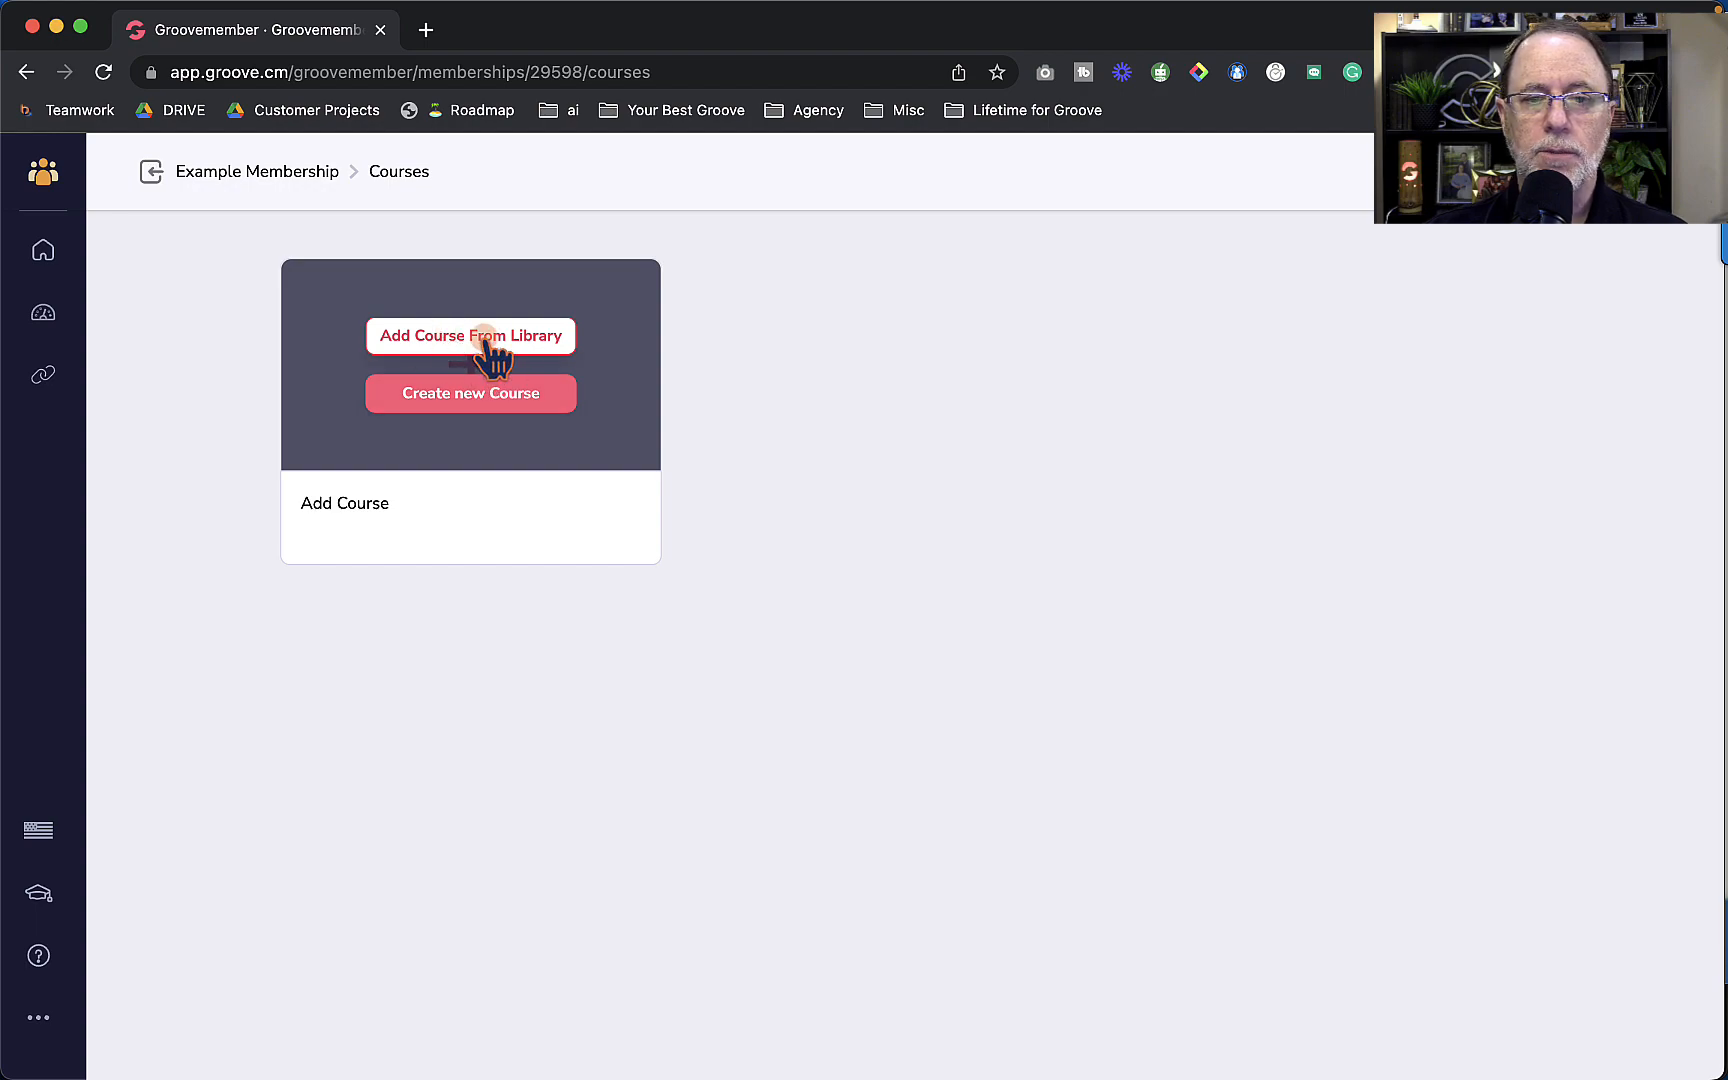
{"action": "left_click", "coordinate": [469, 335]}
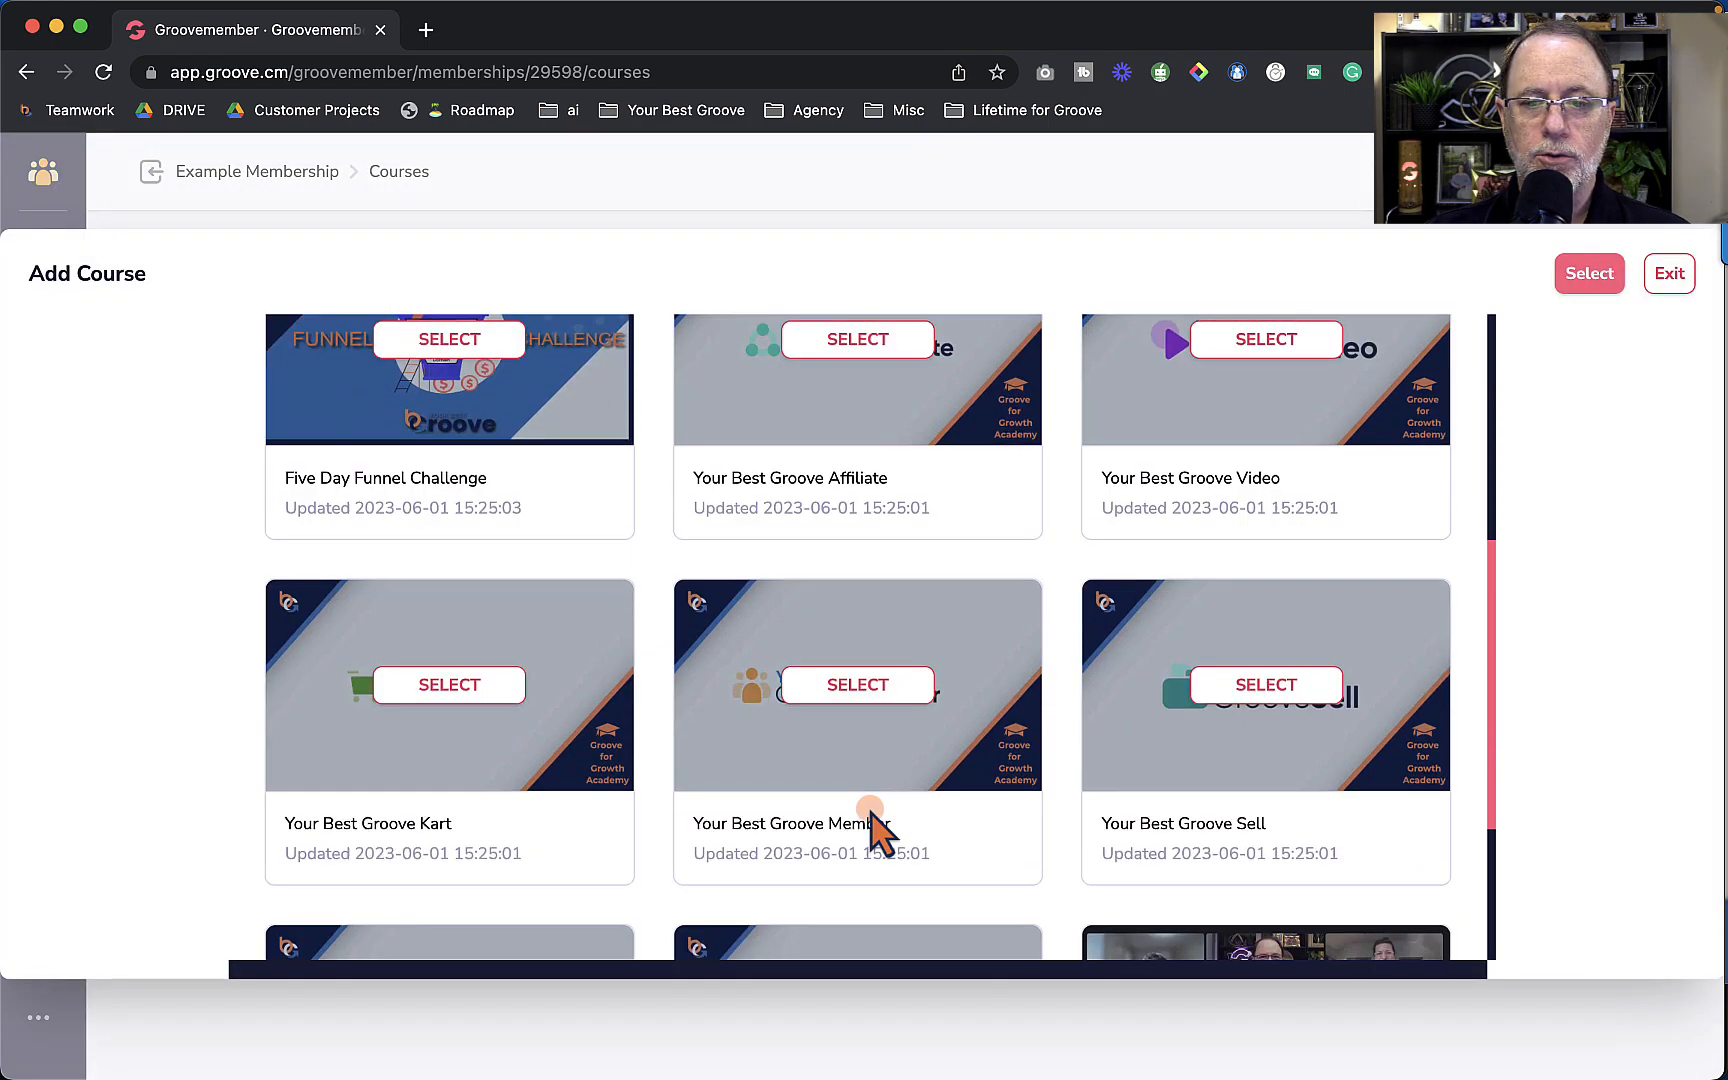
{"action": "scroll", "scroll_direction": "up", "scroll_amount": 3}
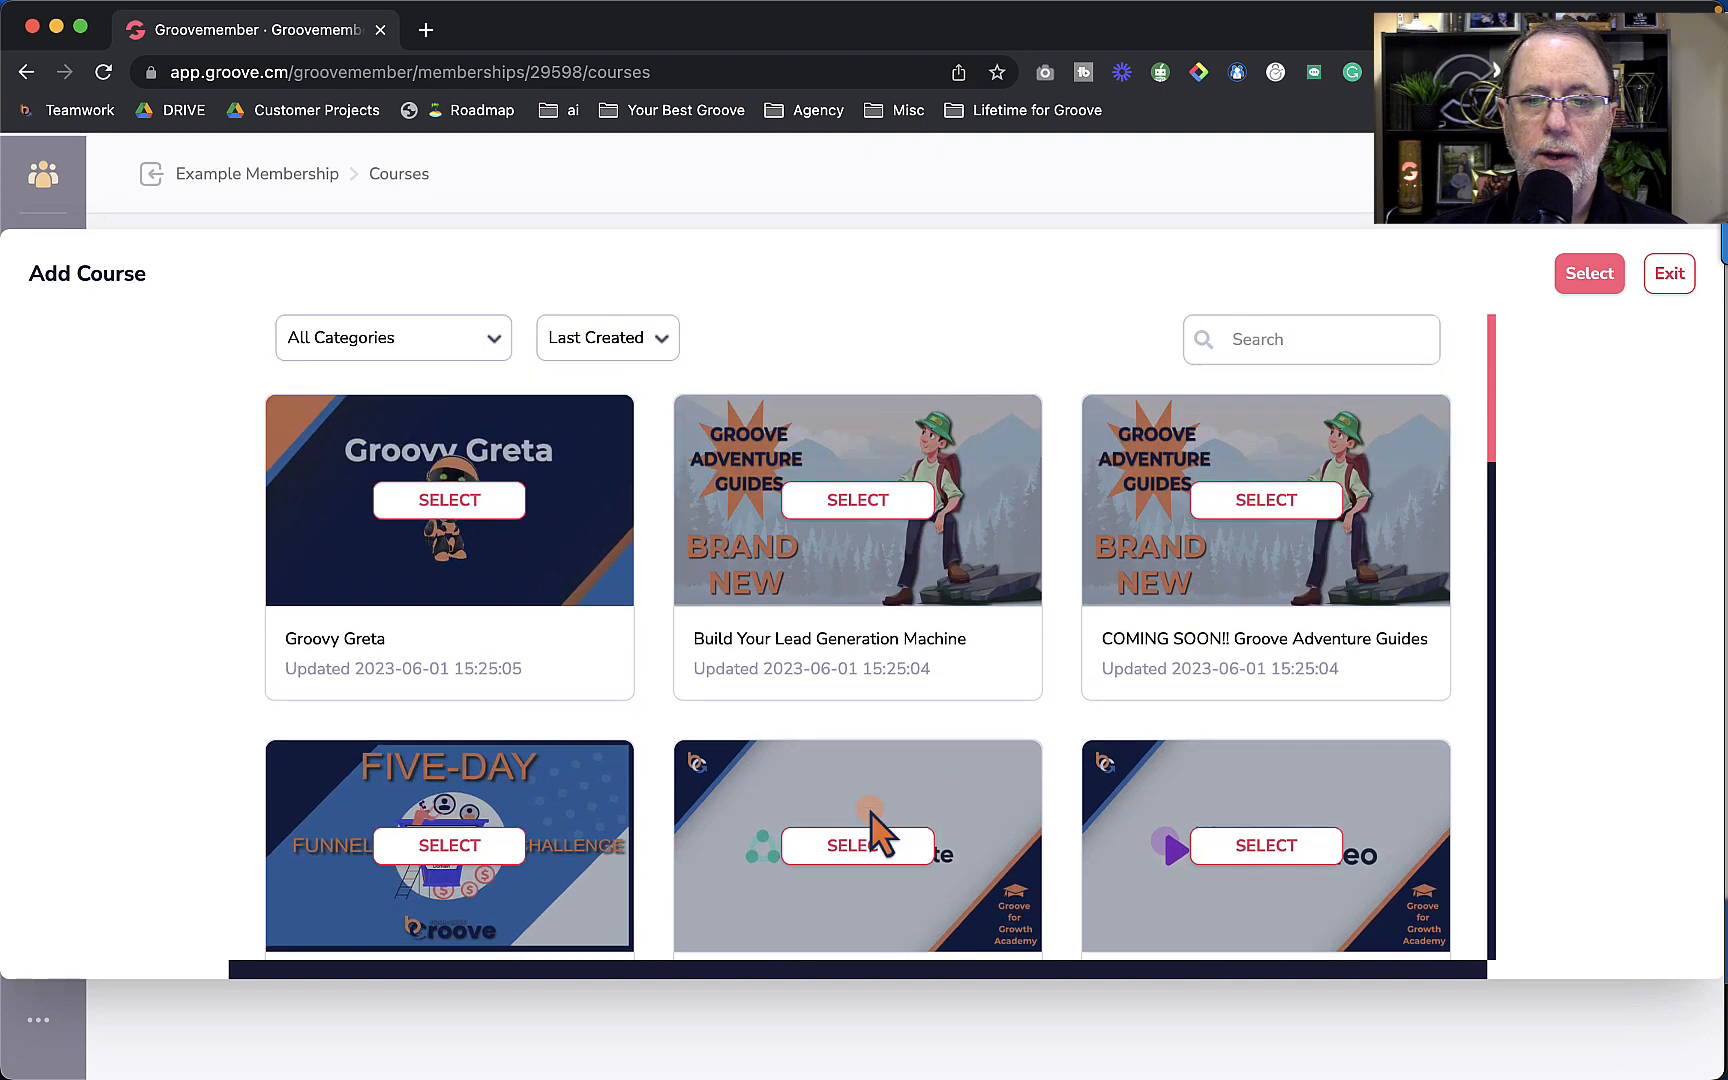
{"action": "scroll", "scroll_direction": "down", "scroll_amount": 3}
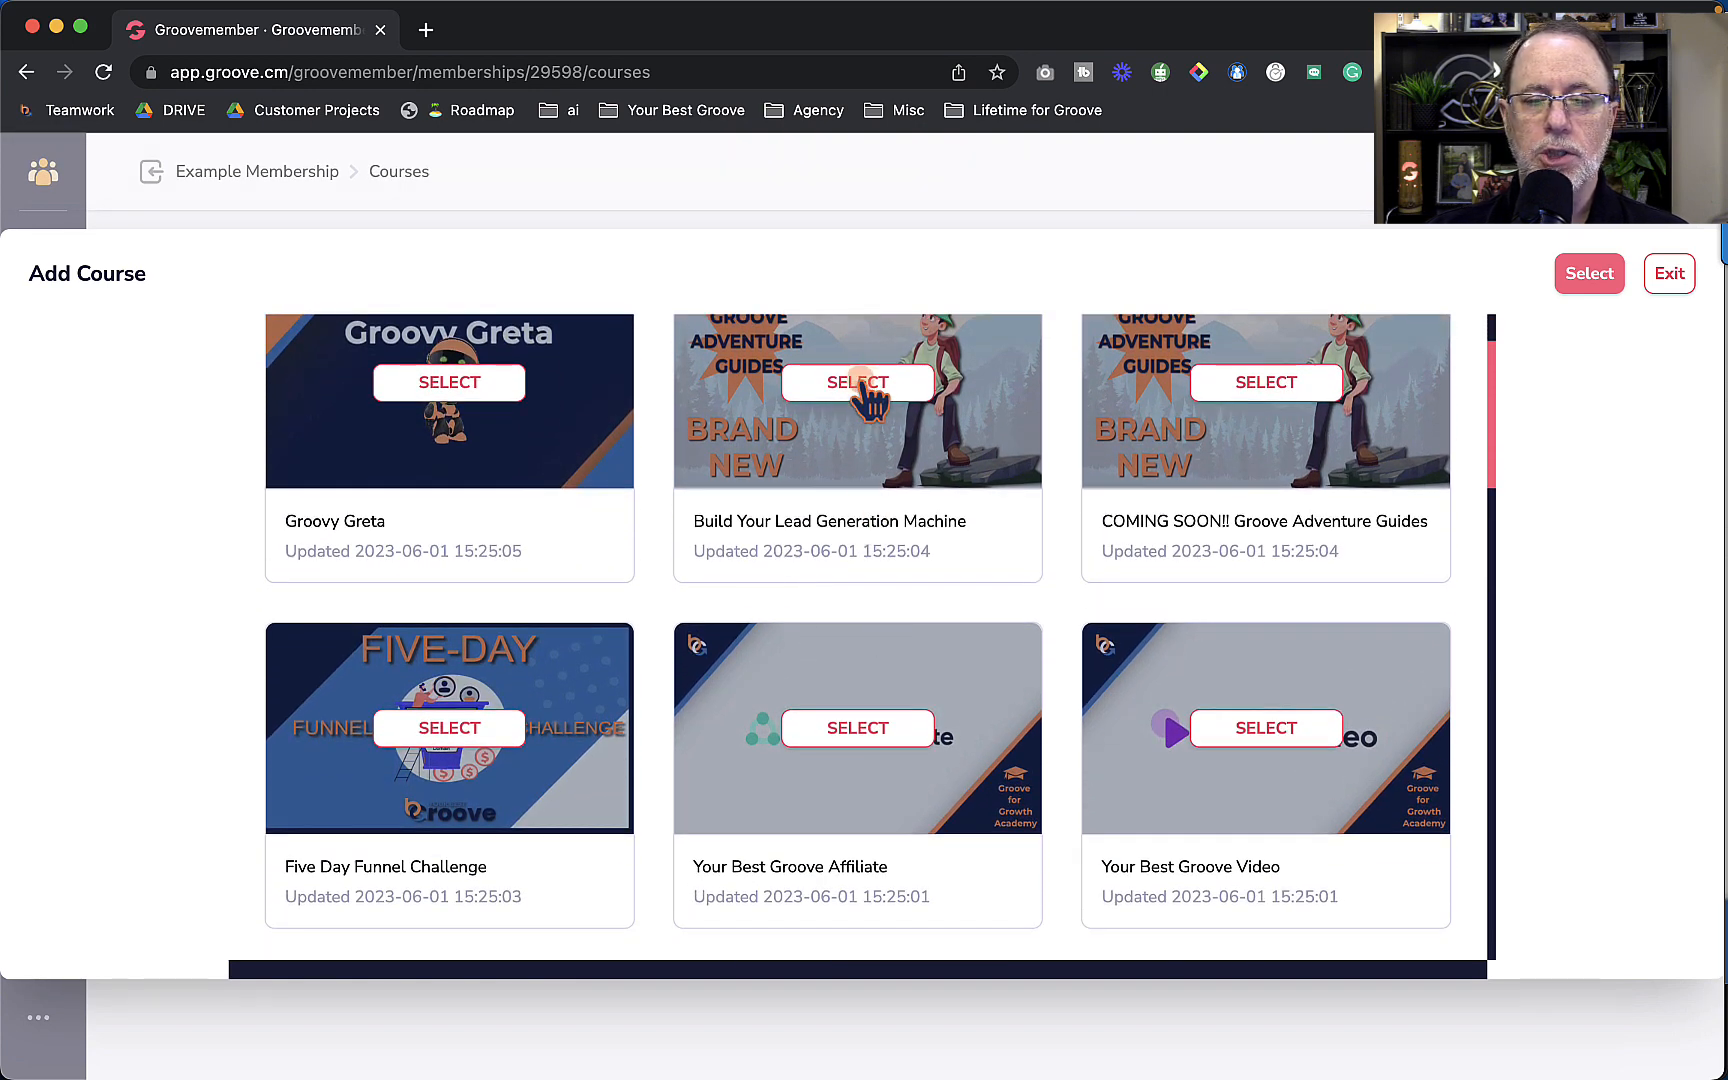
{"action": "left_click", "coordinate": [856, 382]}
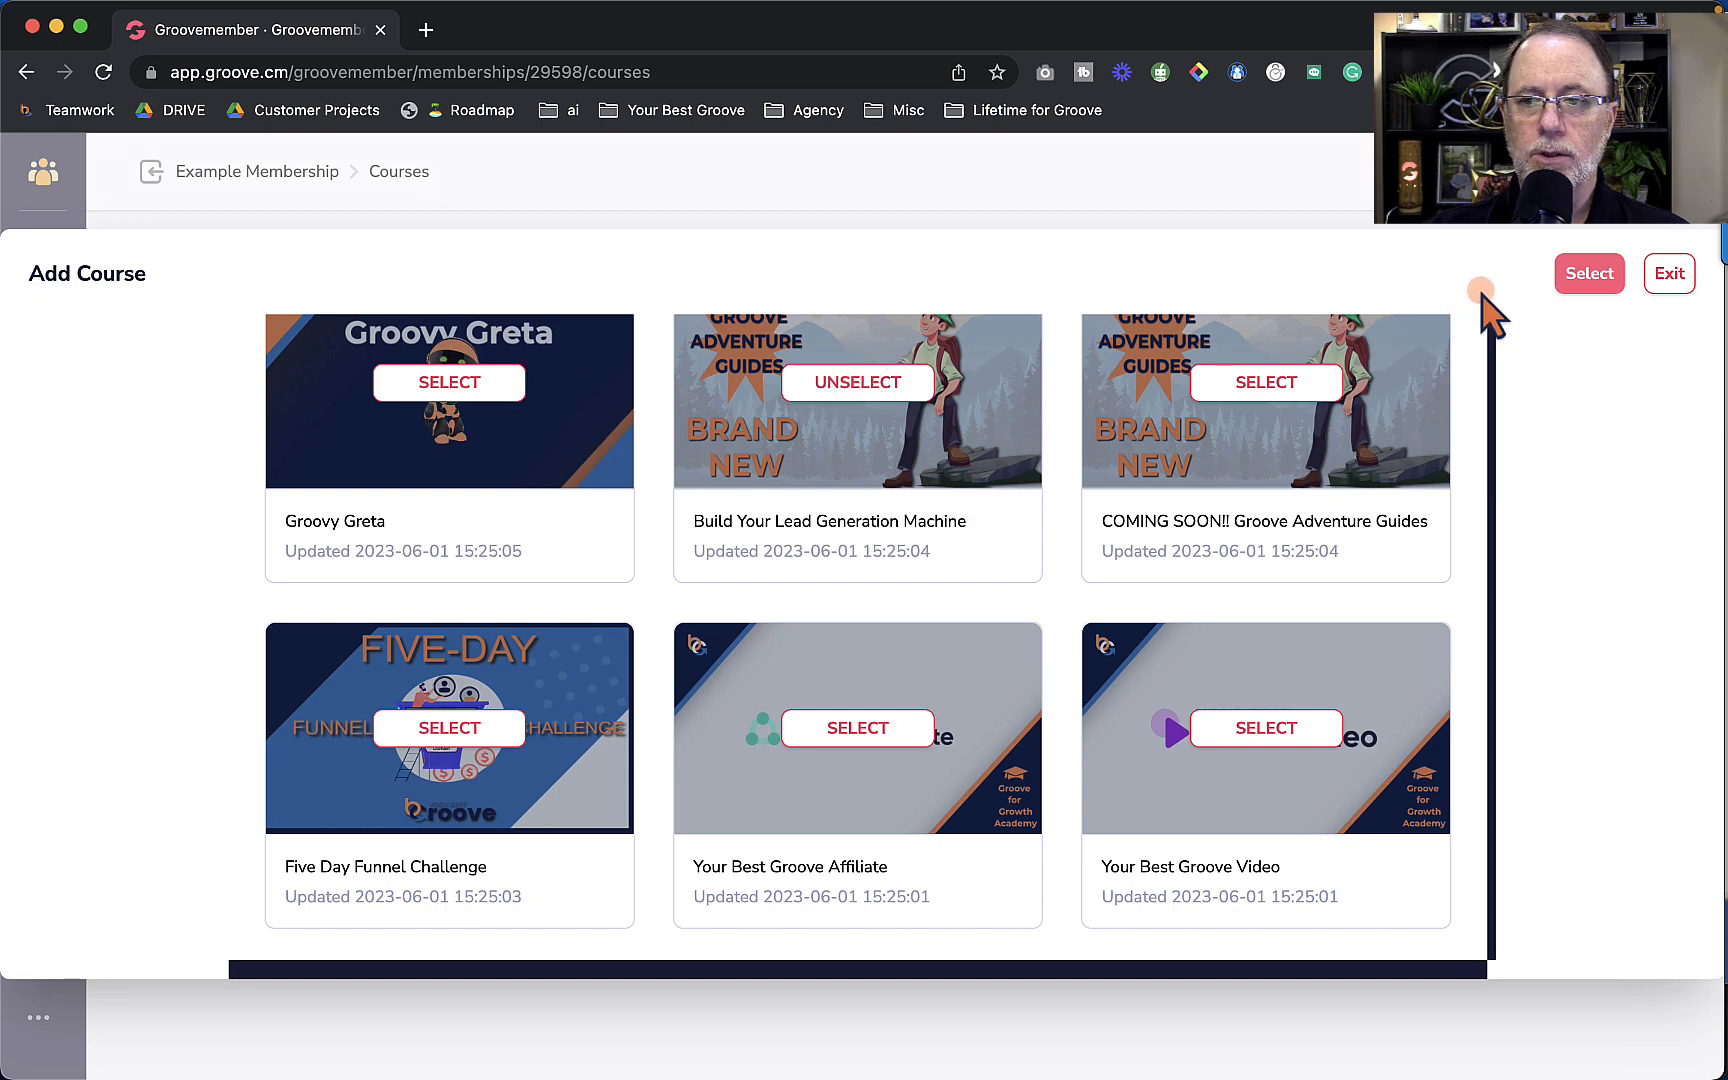
{"action": "left_click", "coordinate": [1588, 273]}
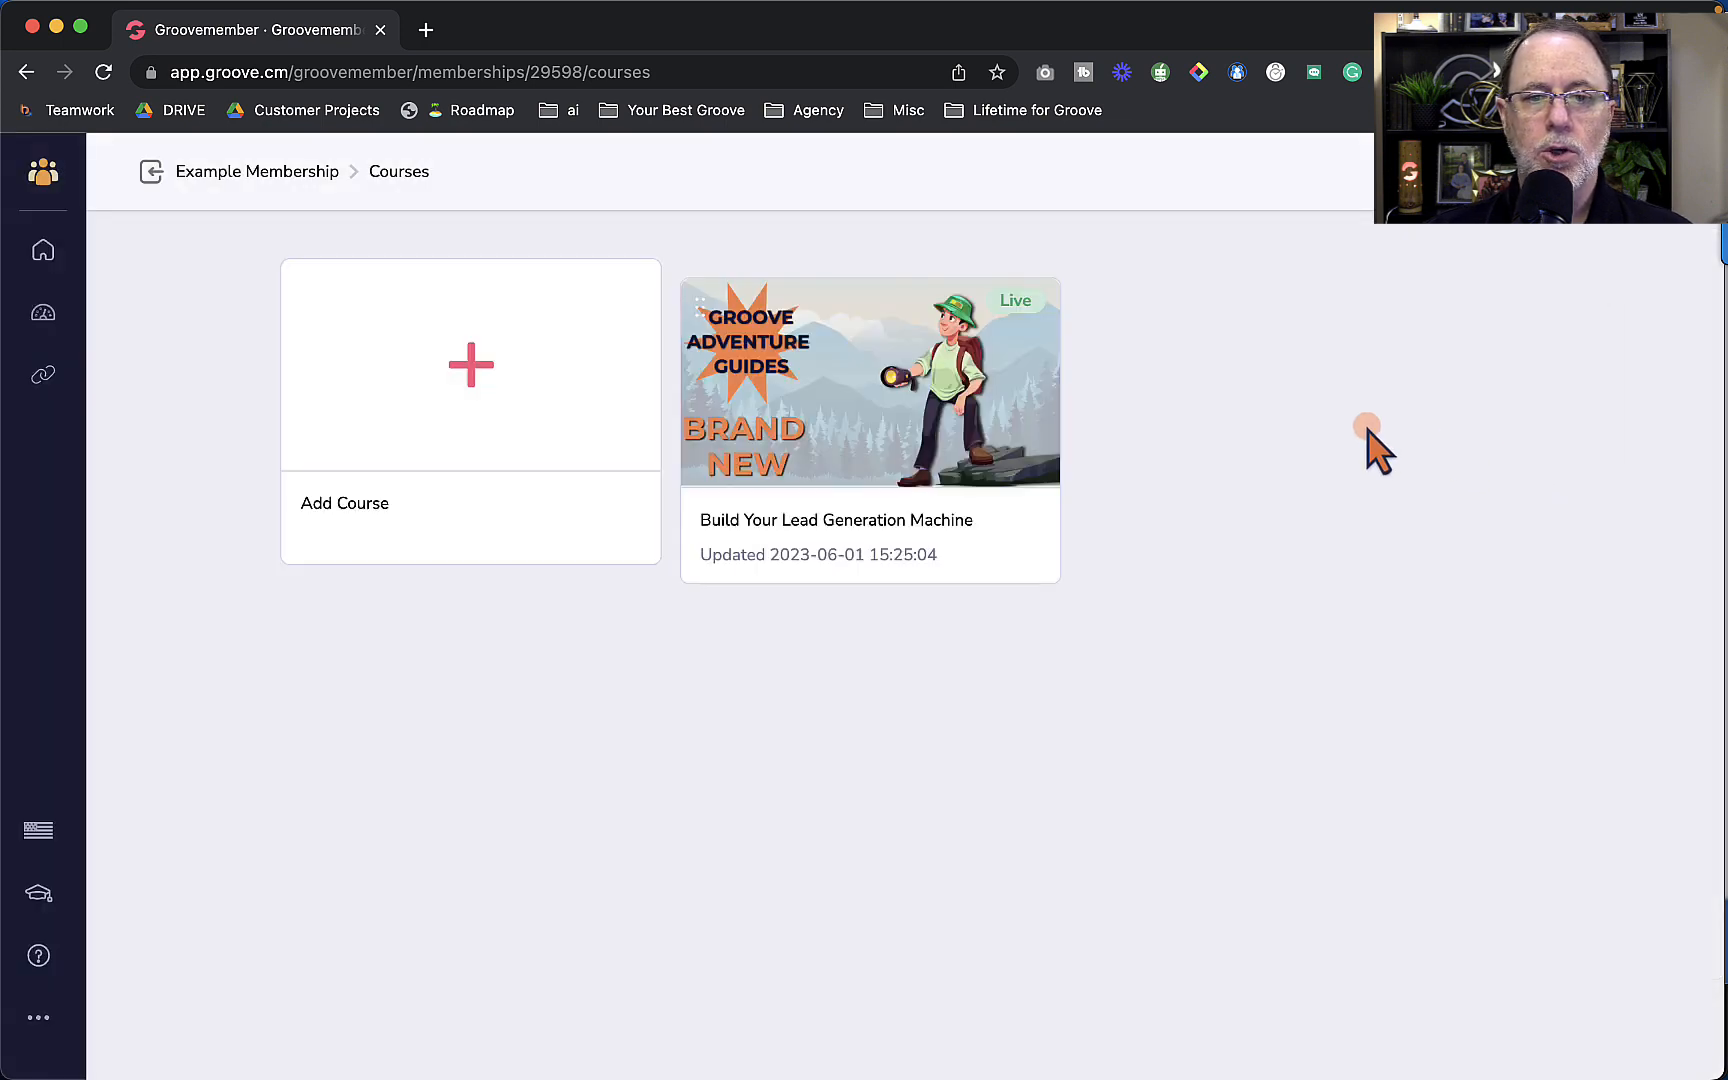
{"action": "mouse_move", "coordinate": [760, 648]}
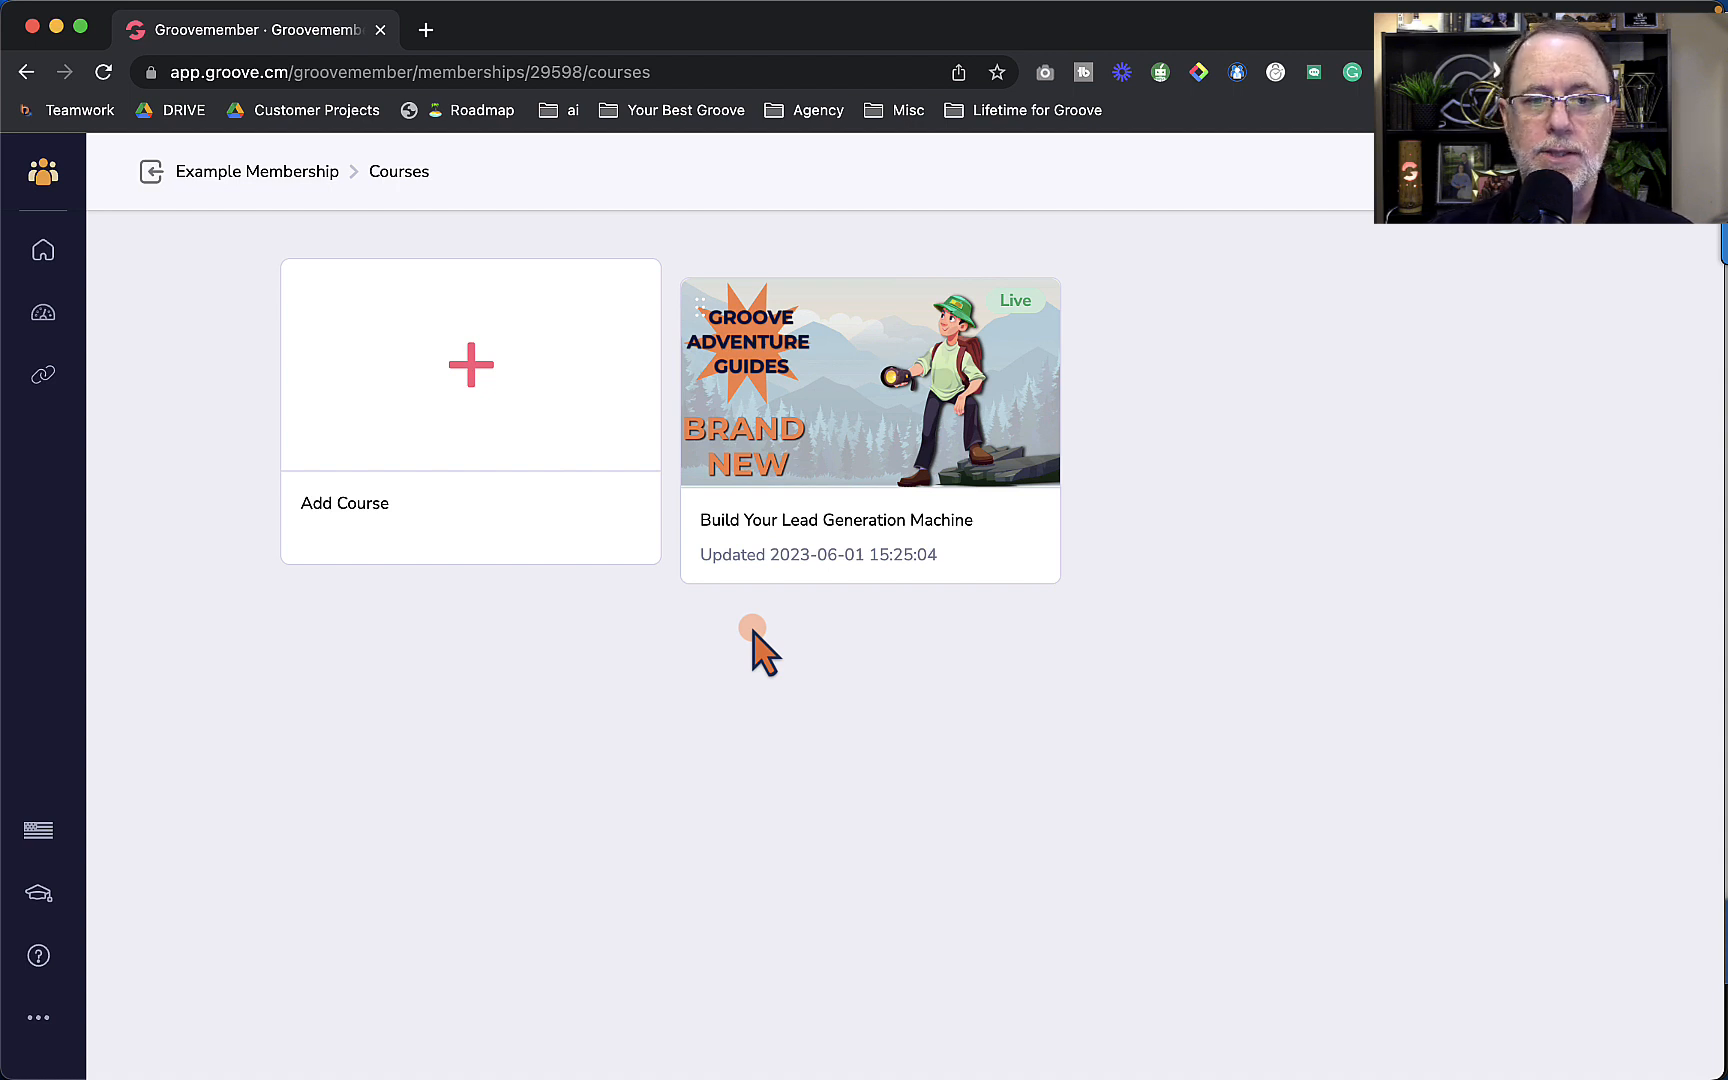
{"action": "left_click", "coordinate": [469, 364]}
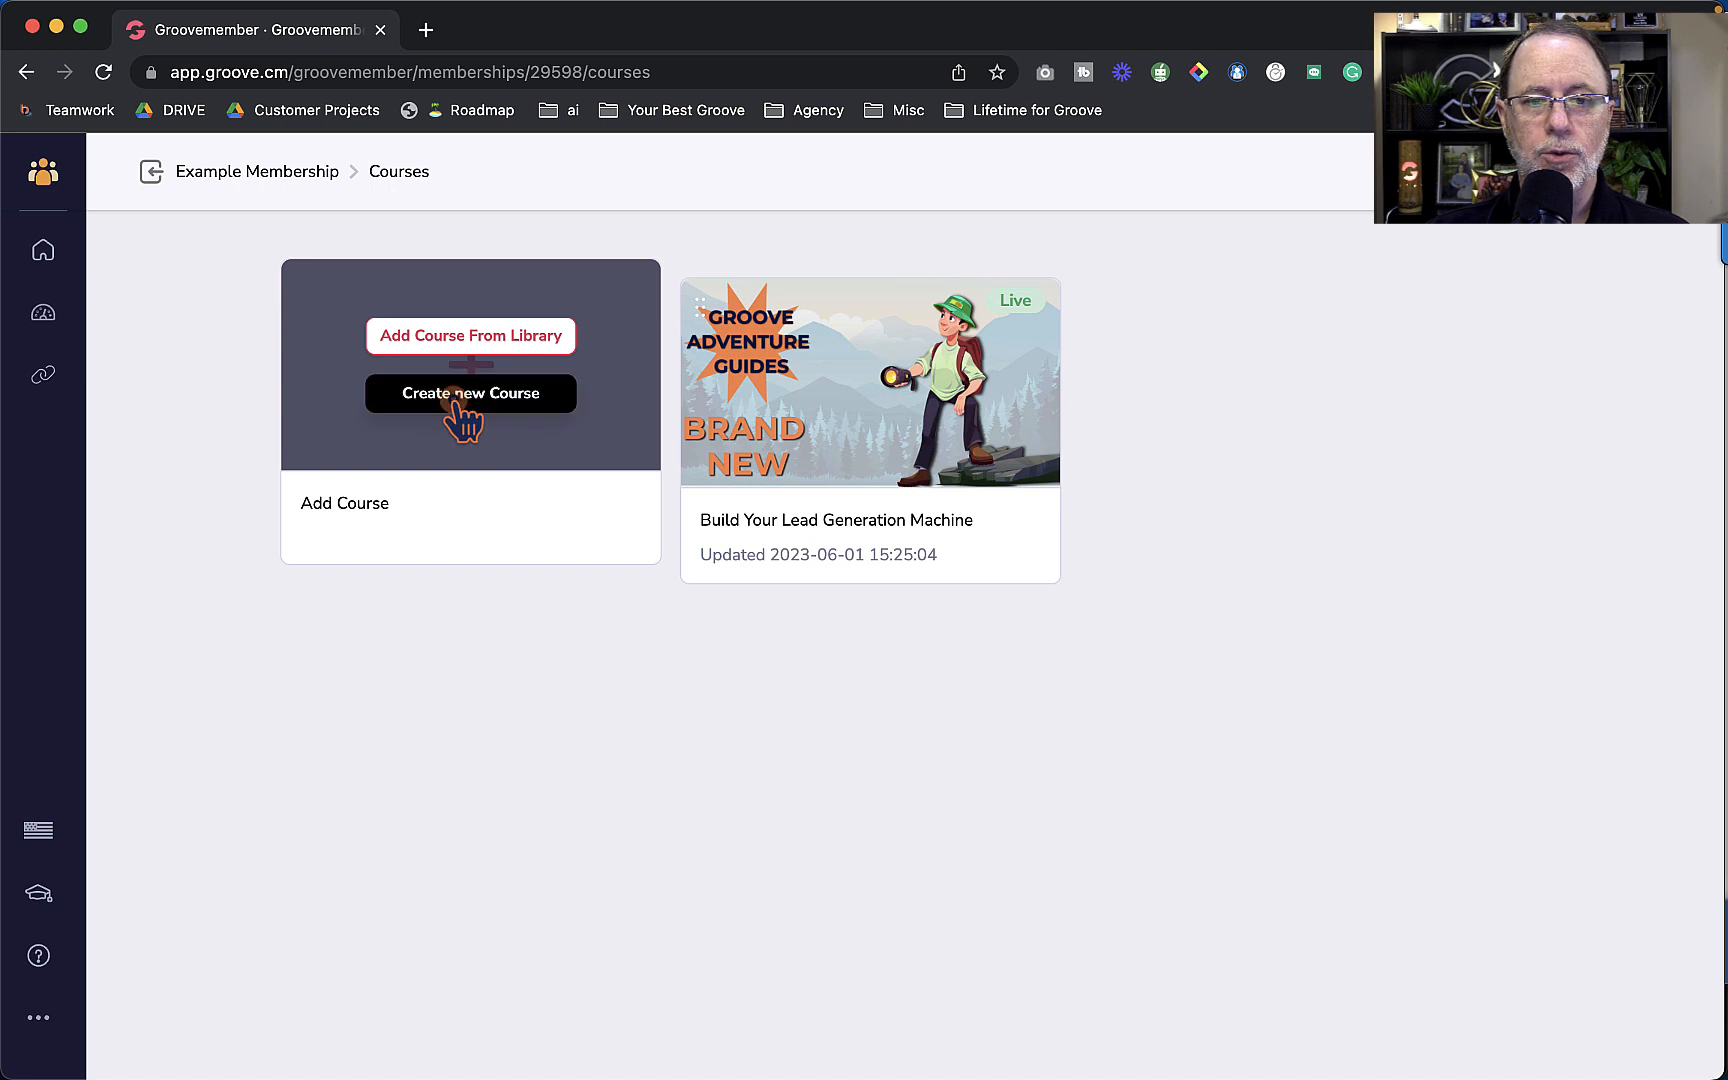
{"action": "left_click", "coordinate": [469, 393]}
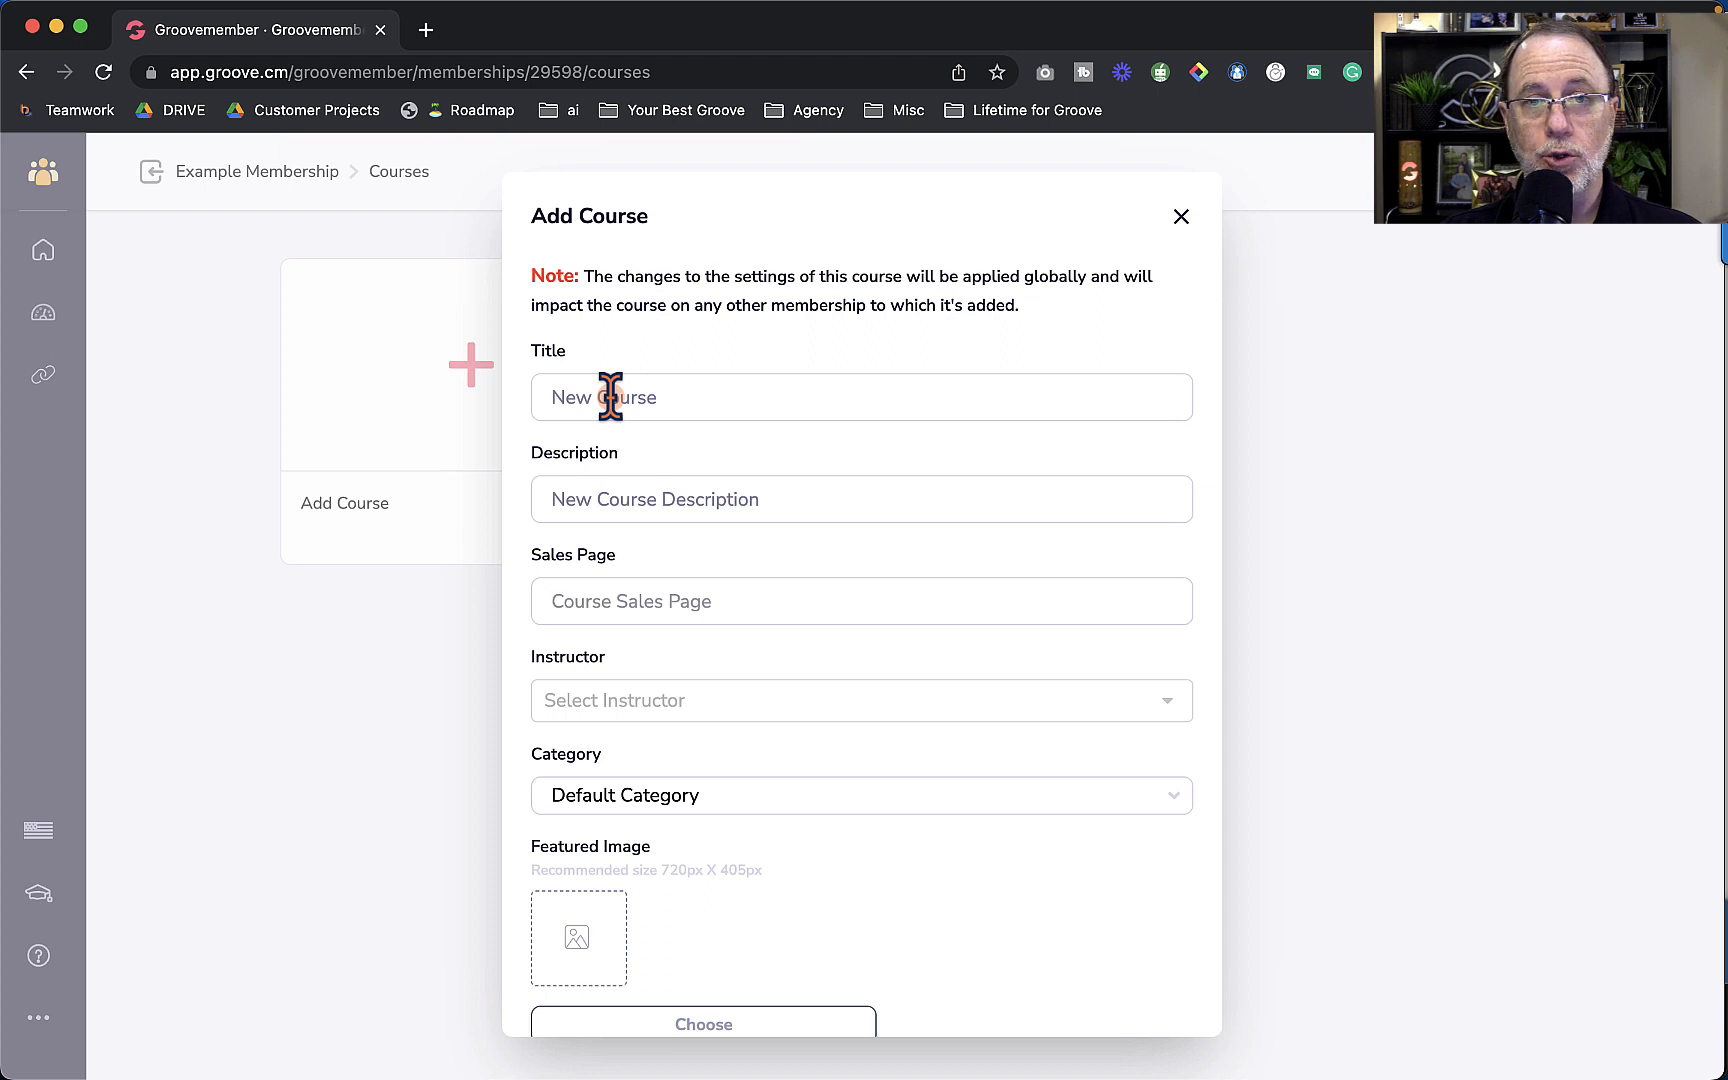
{"action": "type", "text": "https://yourbestgroove.com/academy"}
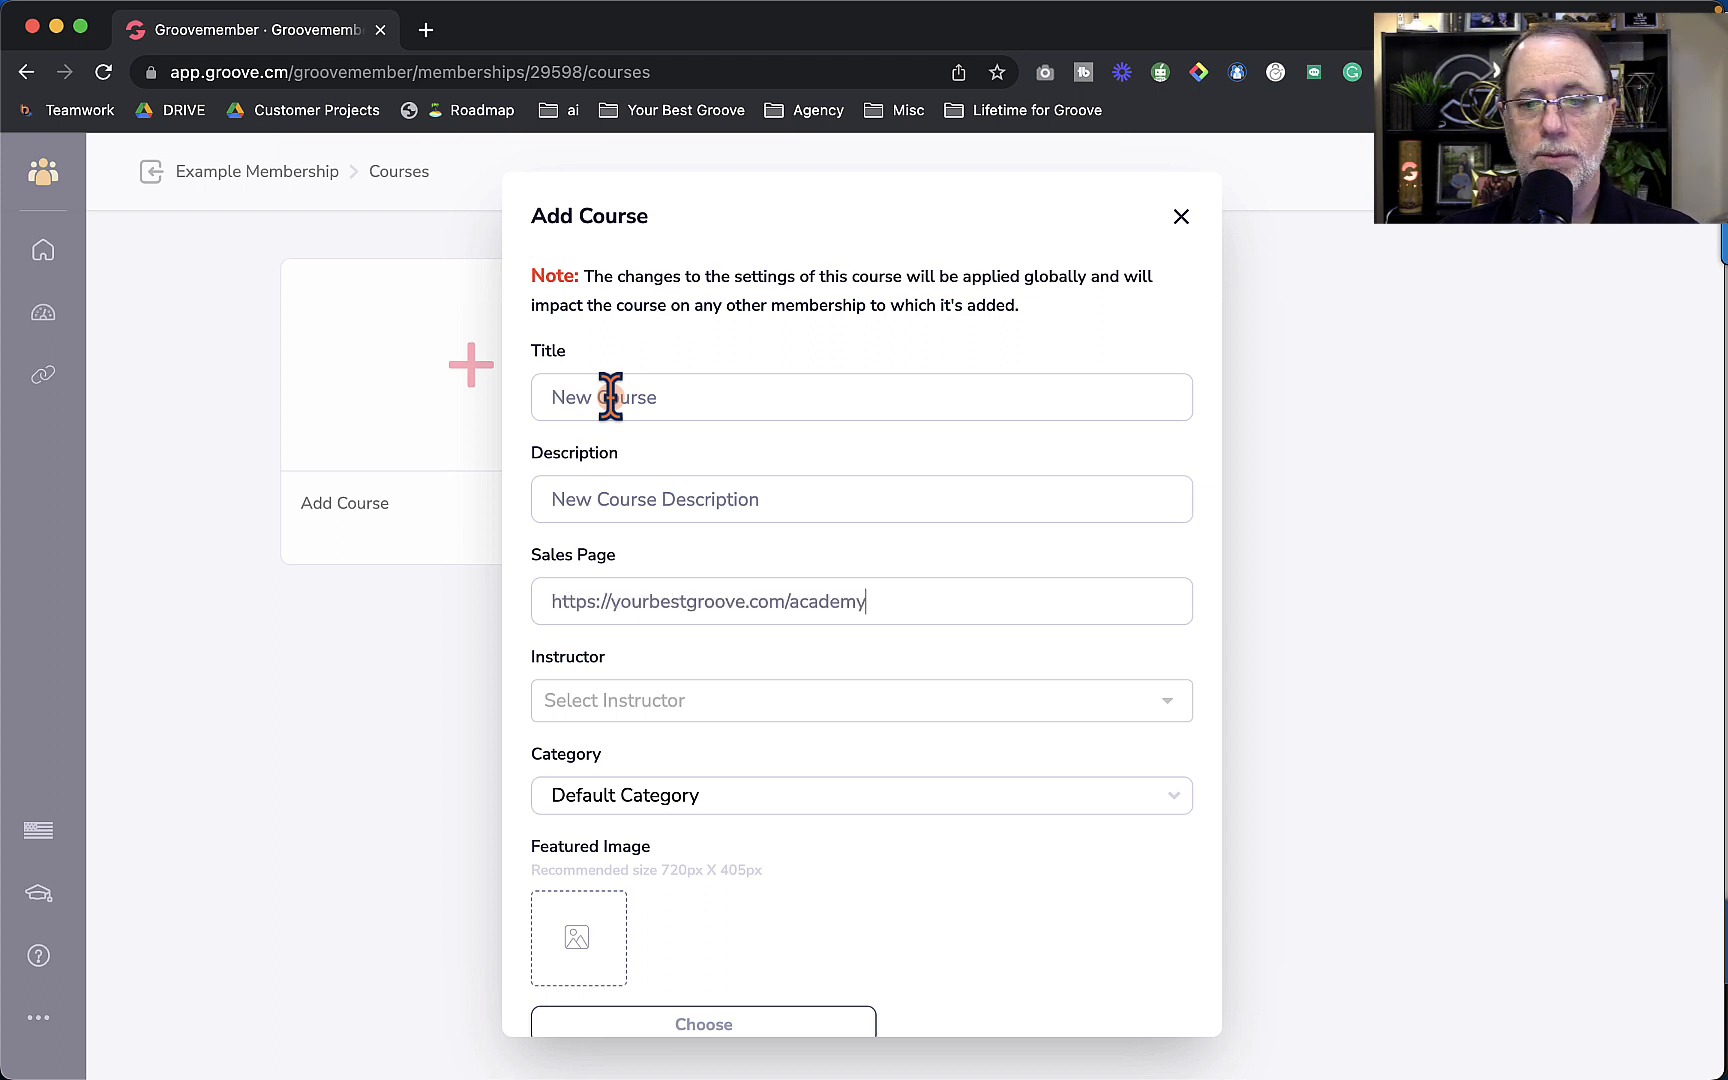
{"action": "left_click", "coordinate": [862, 700]}
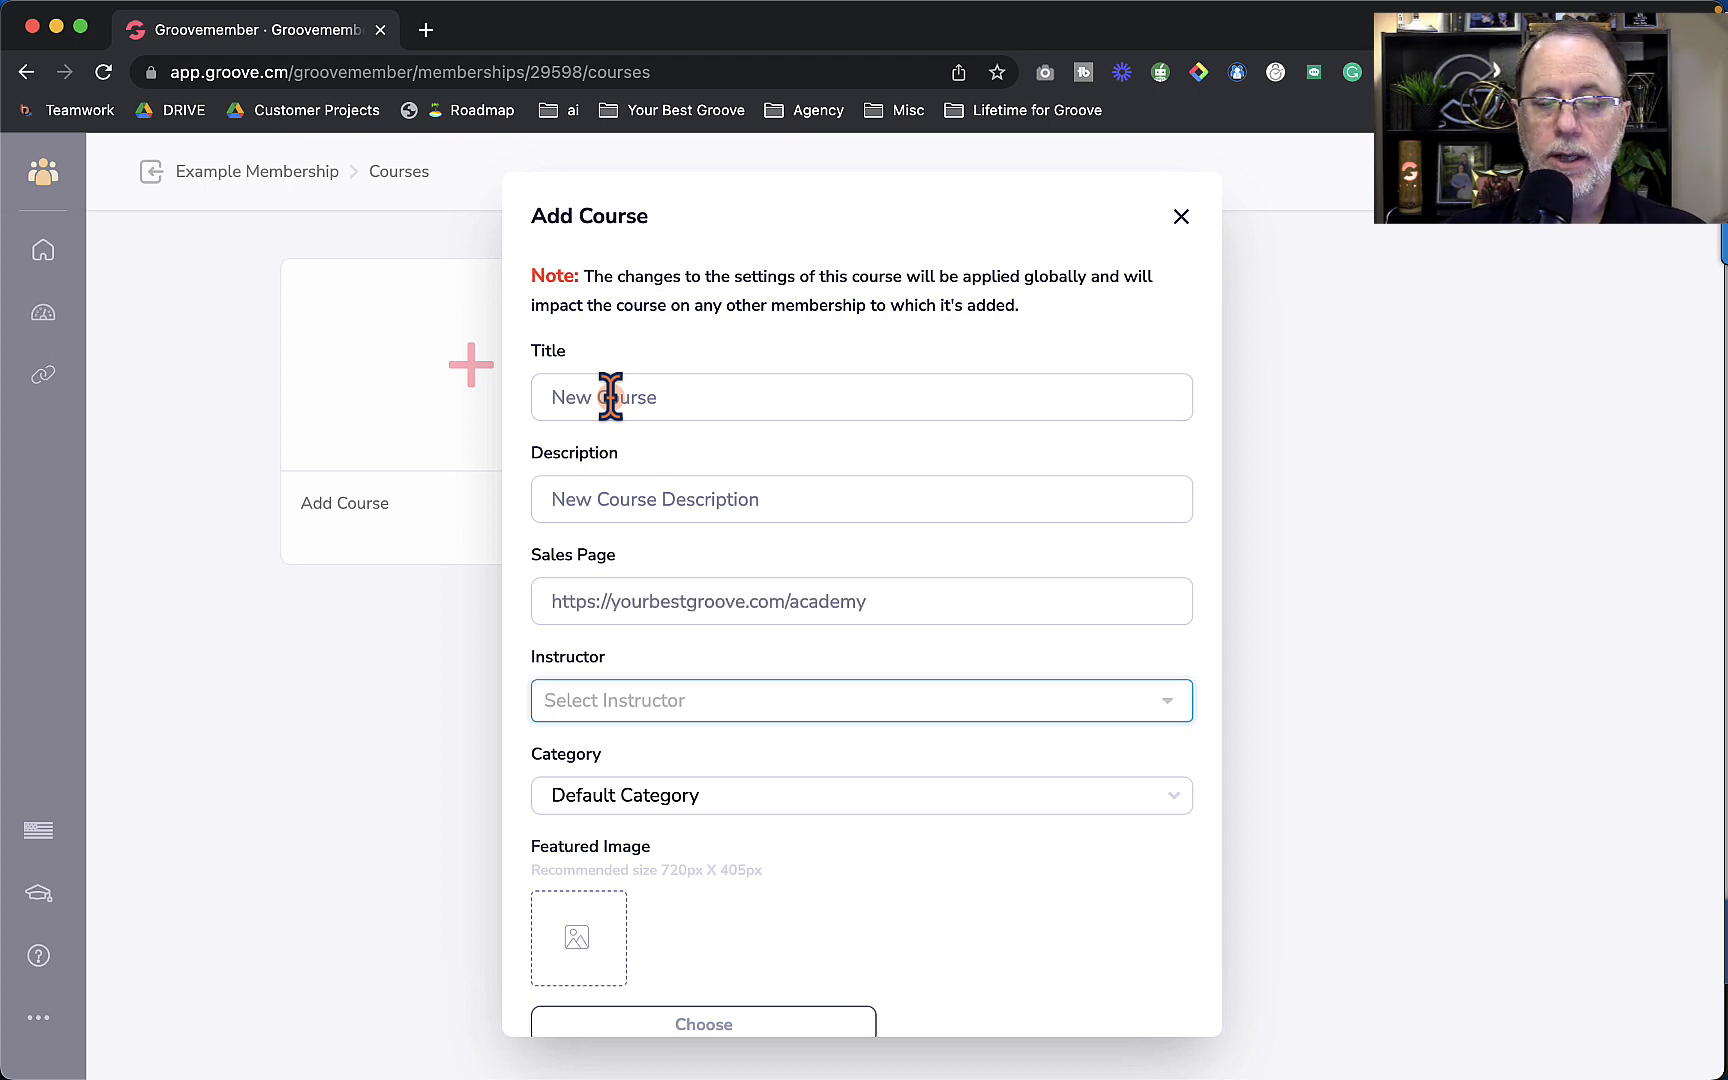
{"action": "left_click", "coordinate": [860, 700]}
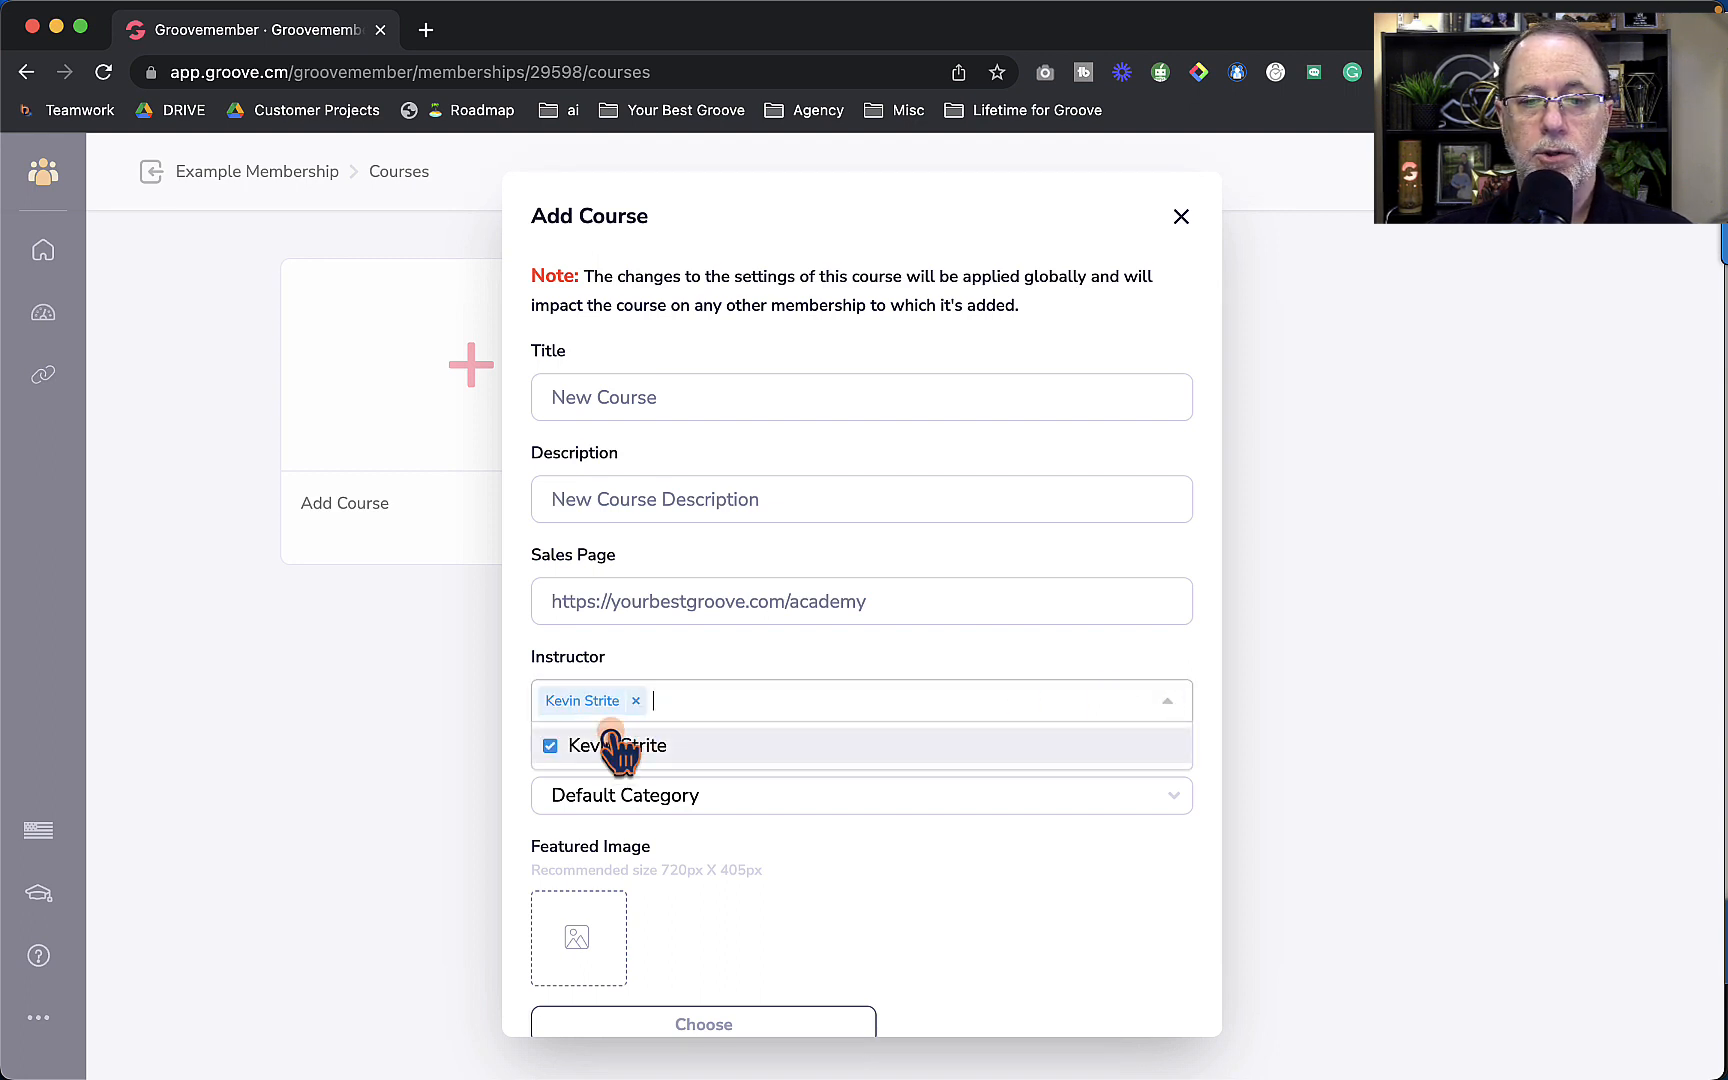
{"action": "left_click", "coordinate": [612, 745]}
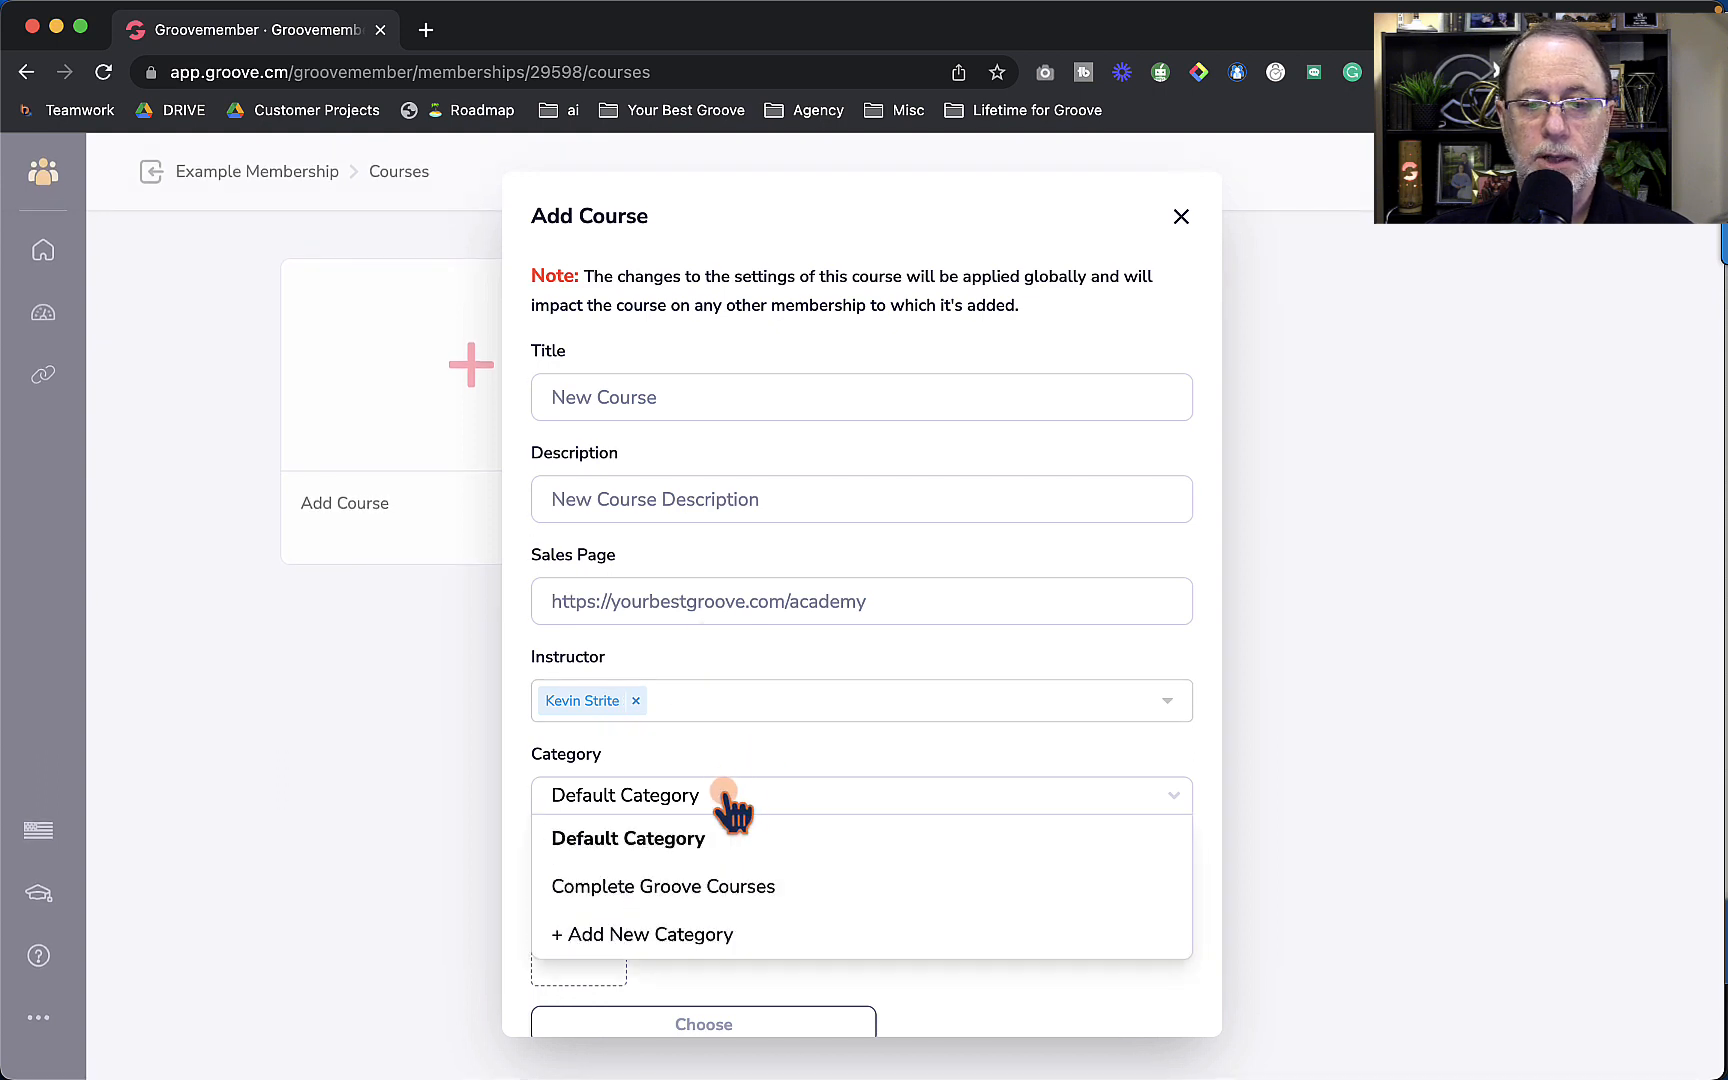
{"action": "left_click", "coordinate": [624, 838]}
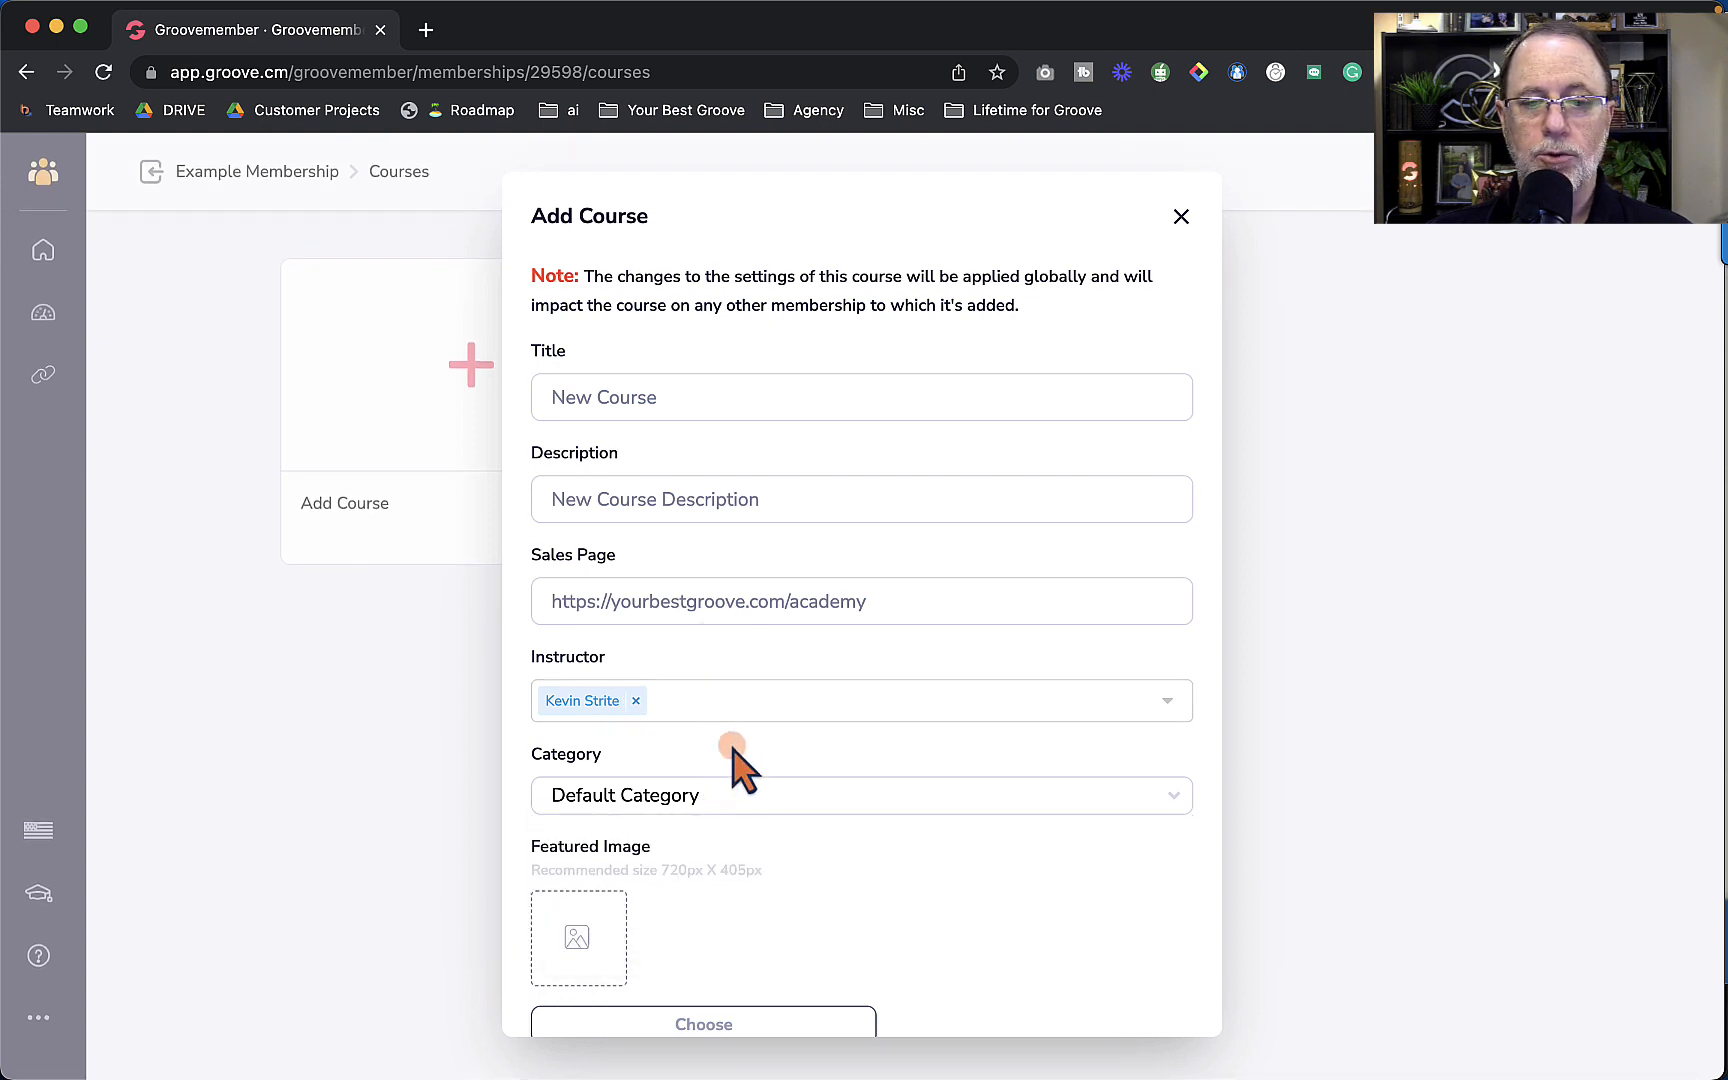
{"action": "mouse_move", "coordinate": [612, 871]}
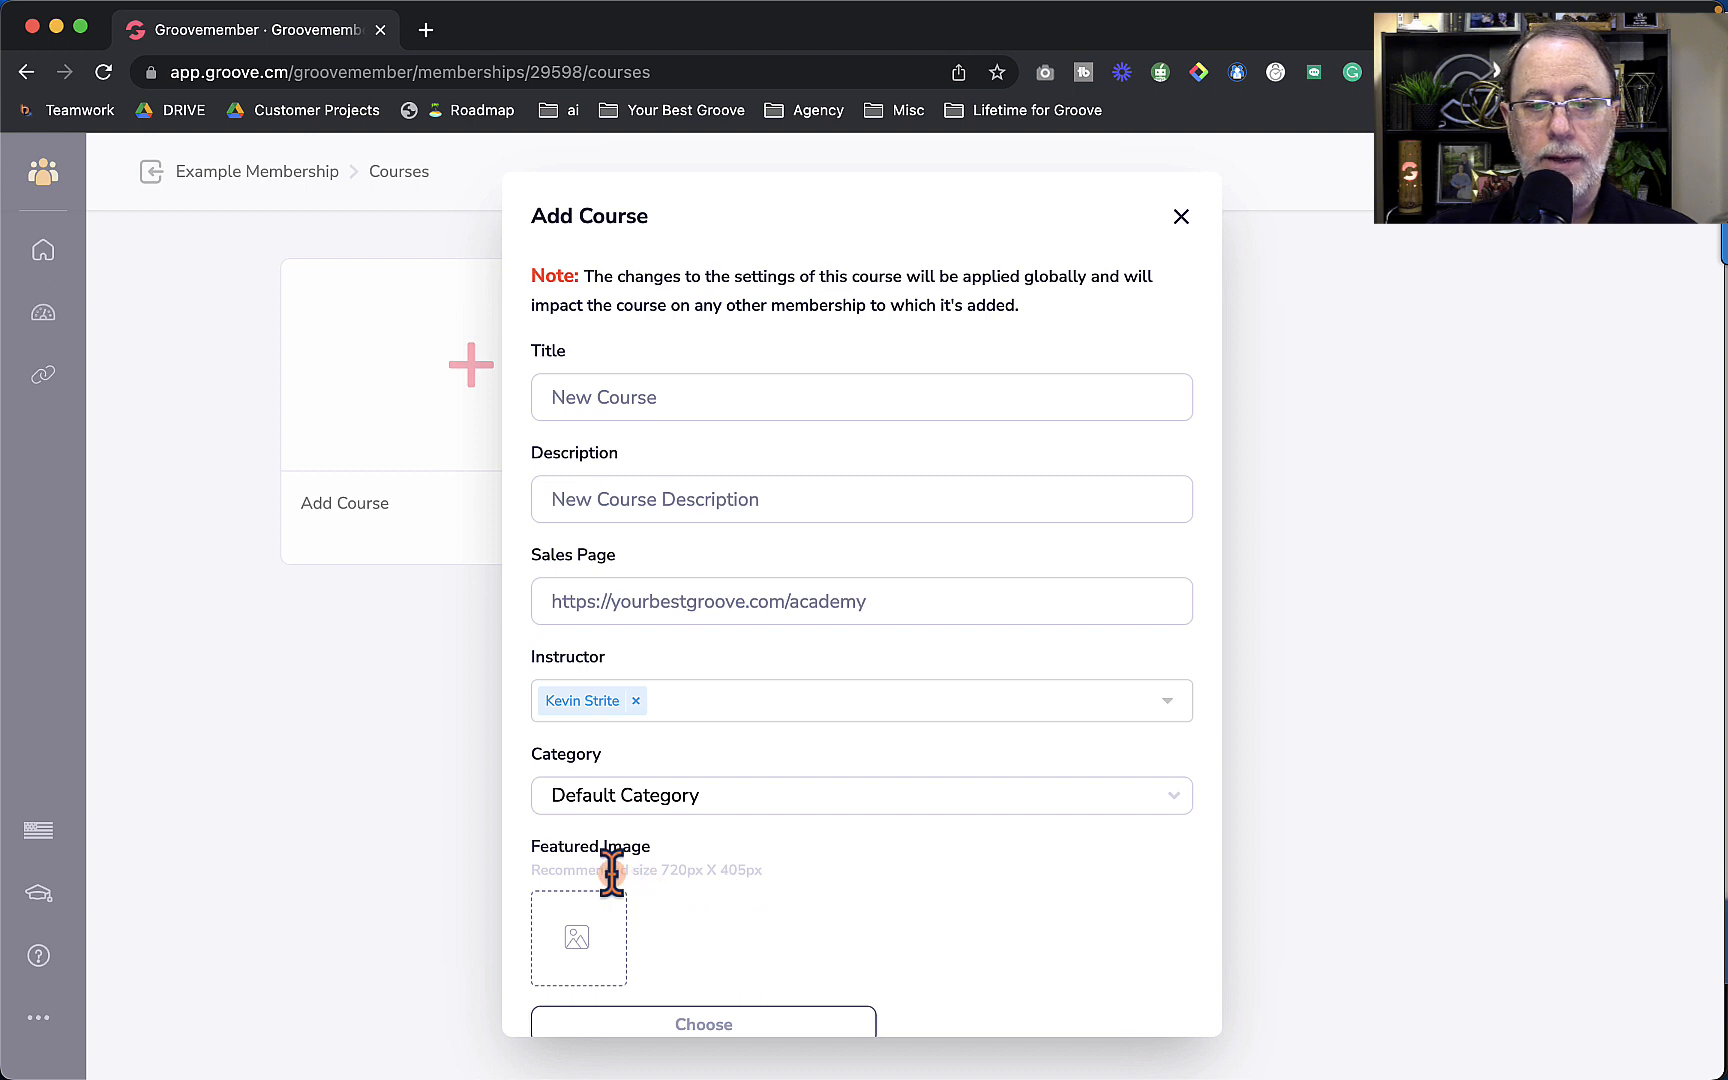
{"action": "mouse_move", "coordinate": [658, 870]}
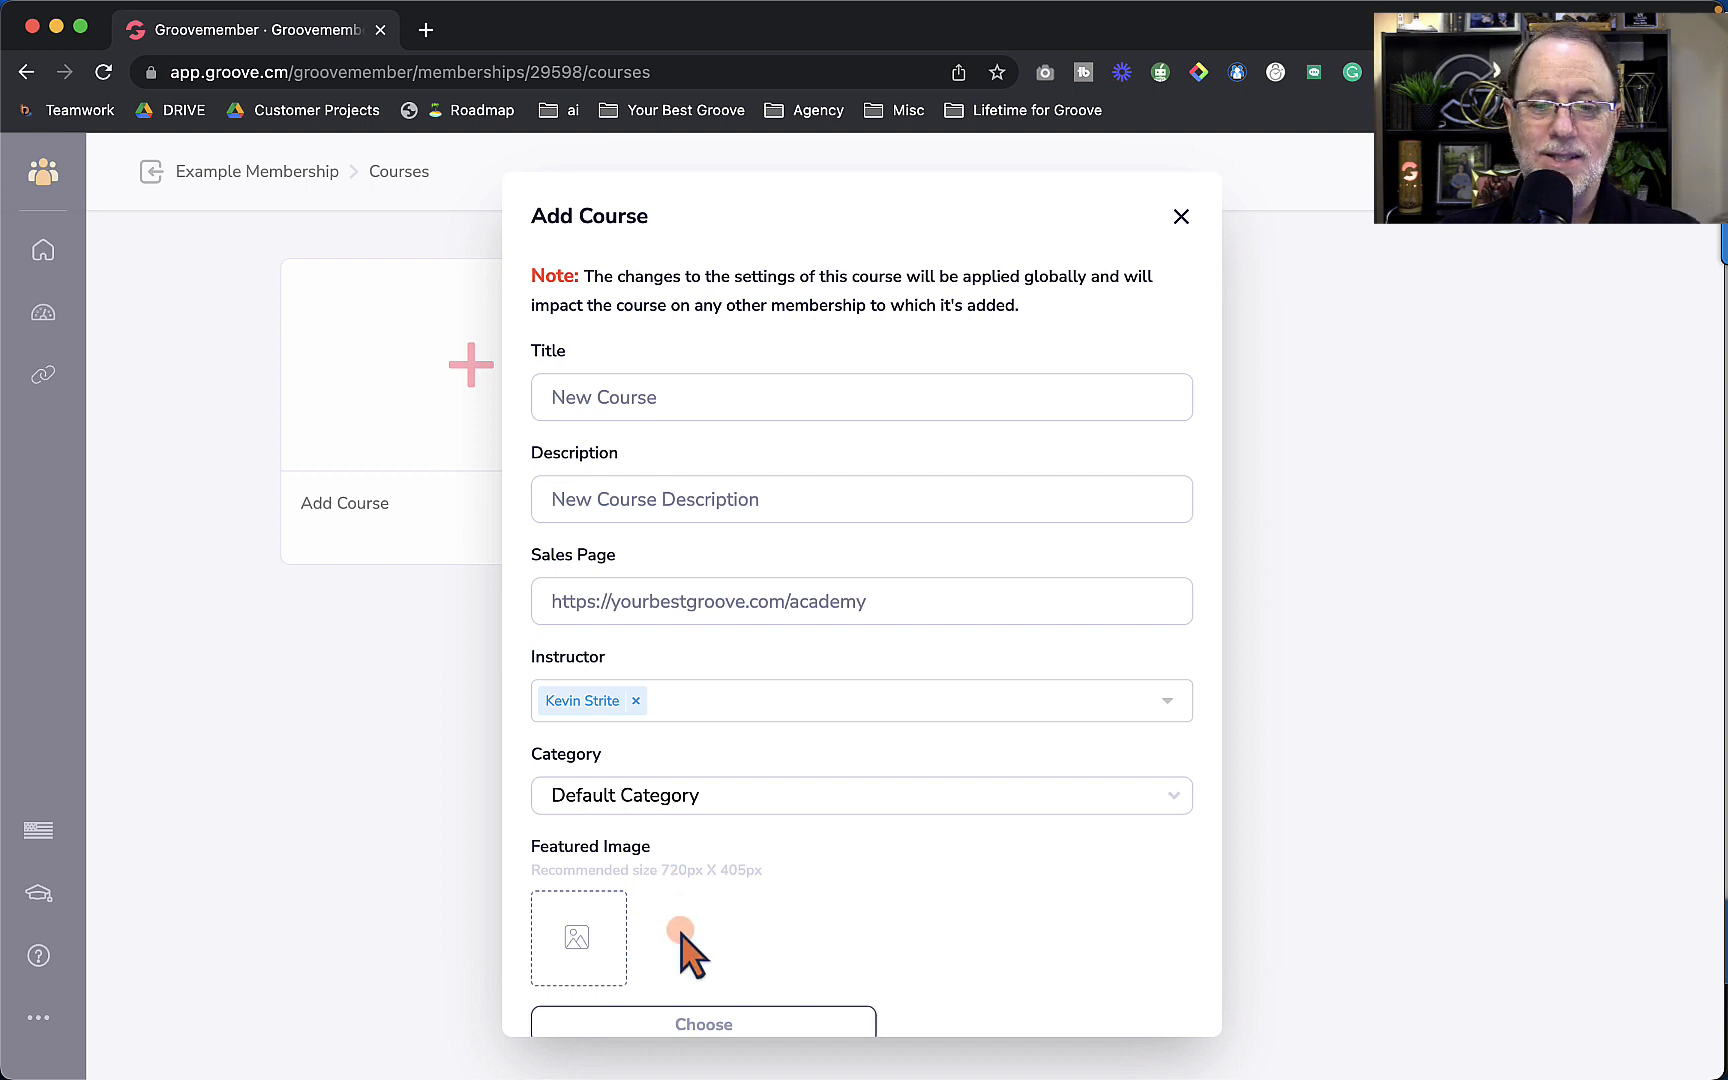
{"action": "mouse_move", "coordinate": [733, 937]}
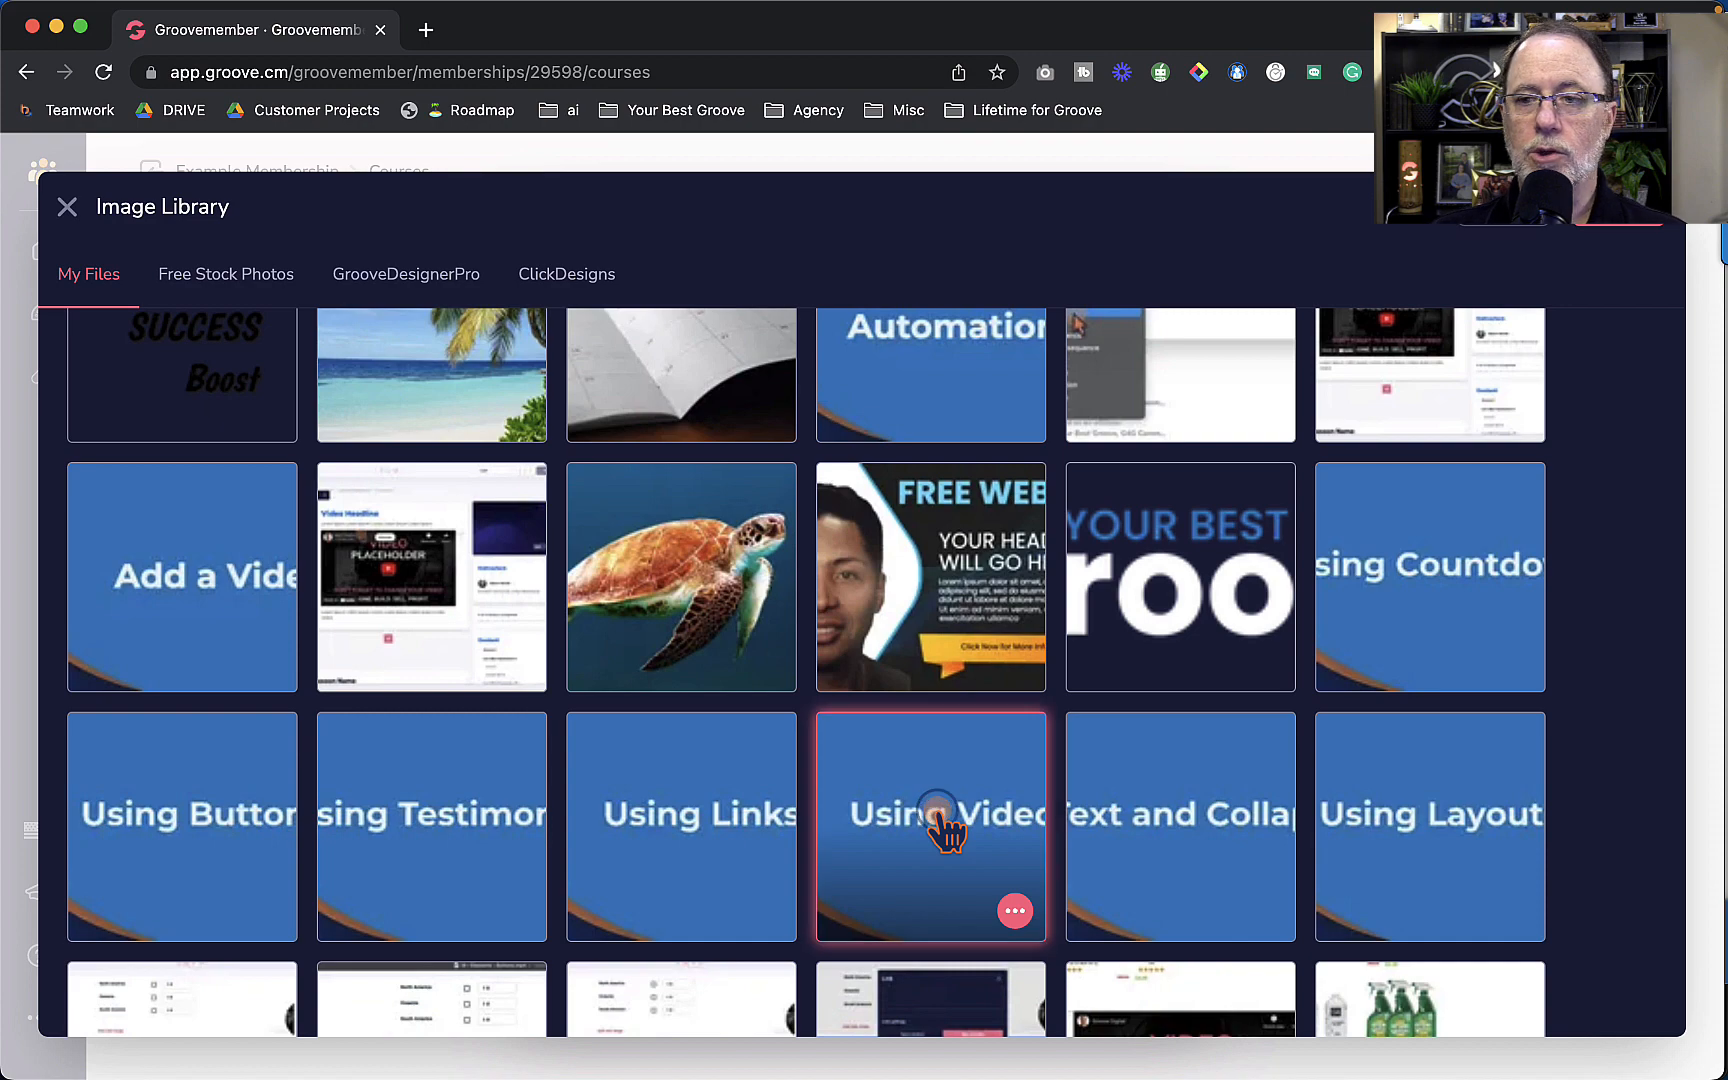
Step: Set the Using Video featured image and save the new course
{"action": "left_click", "coordinate": [929, 825]}
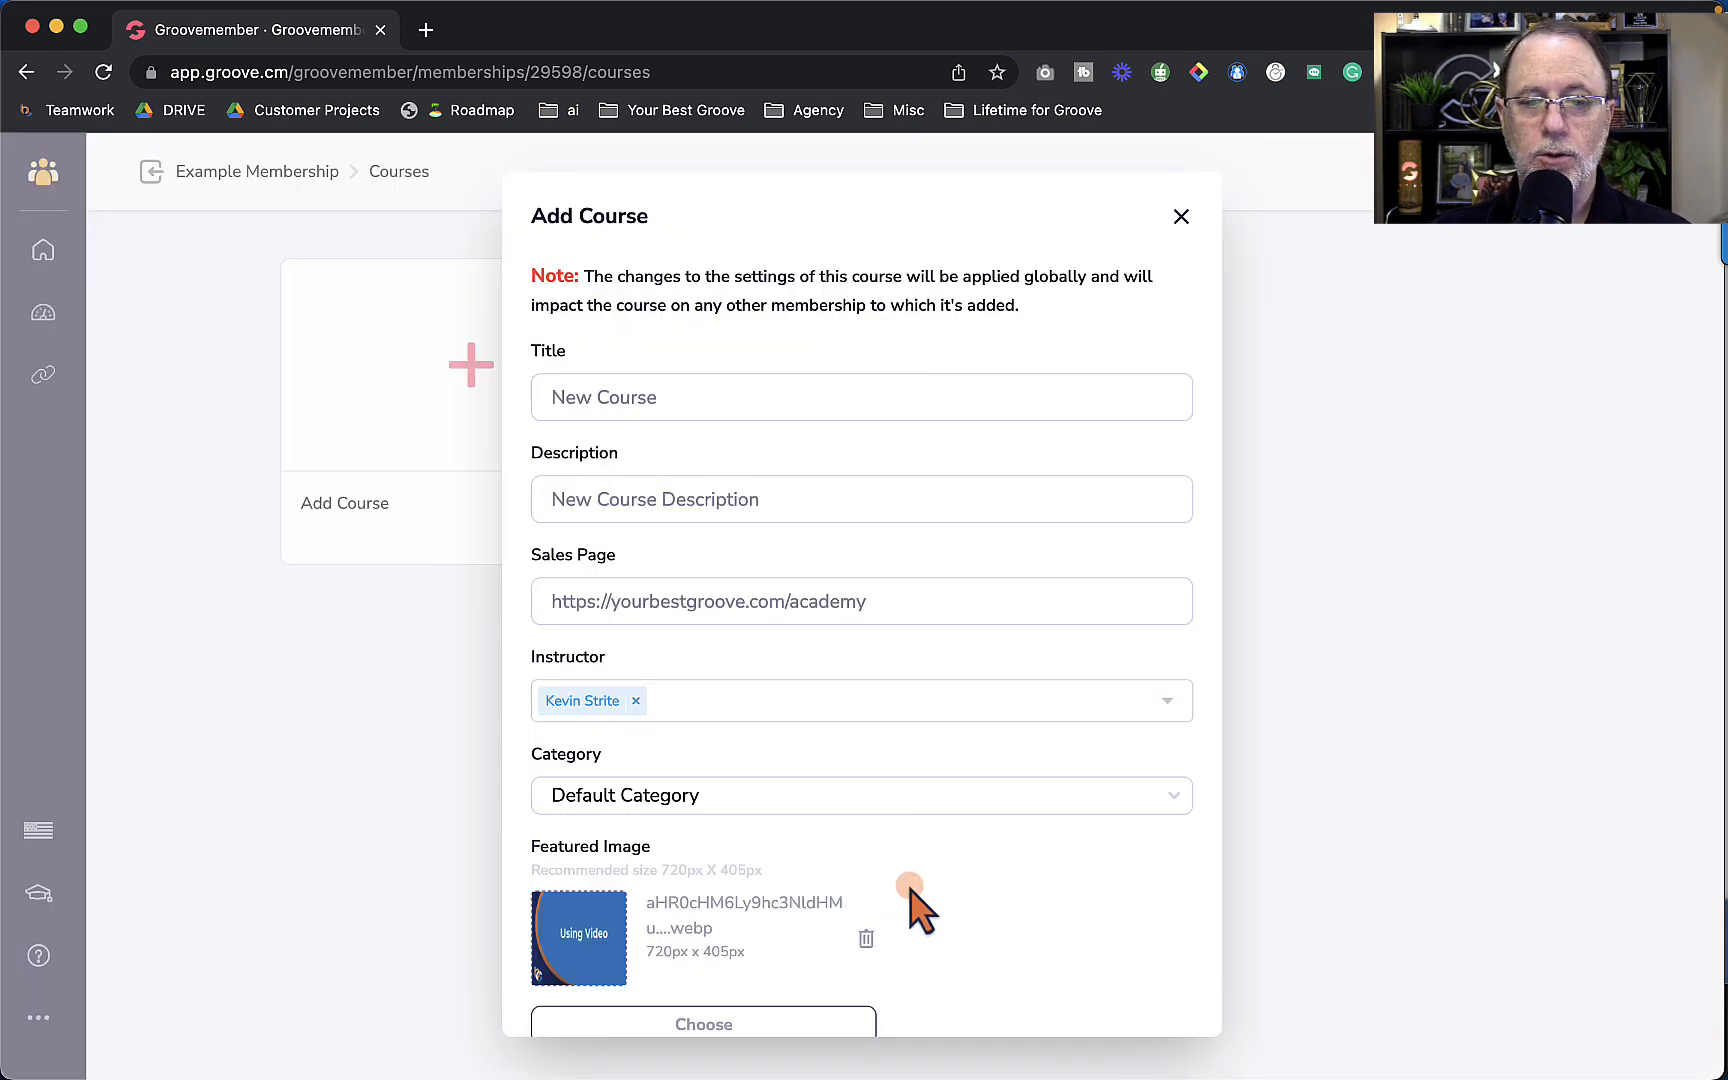
{"action": "scroll", "scroll_direction": "down", "scroll_amount": 3}
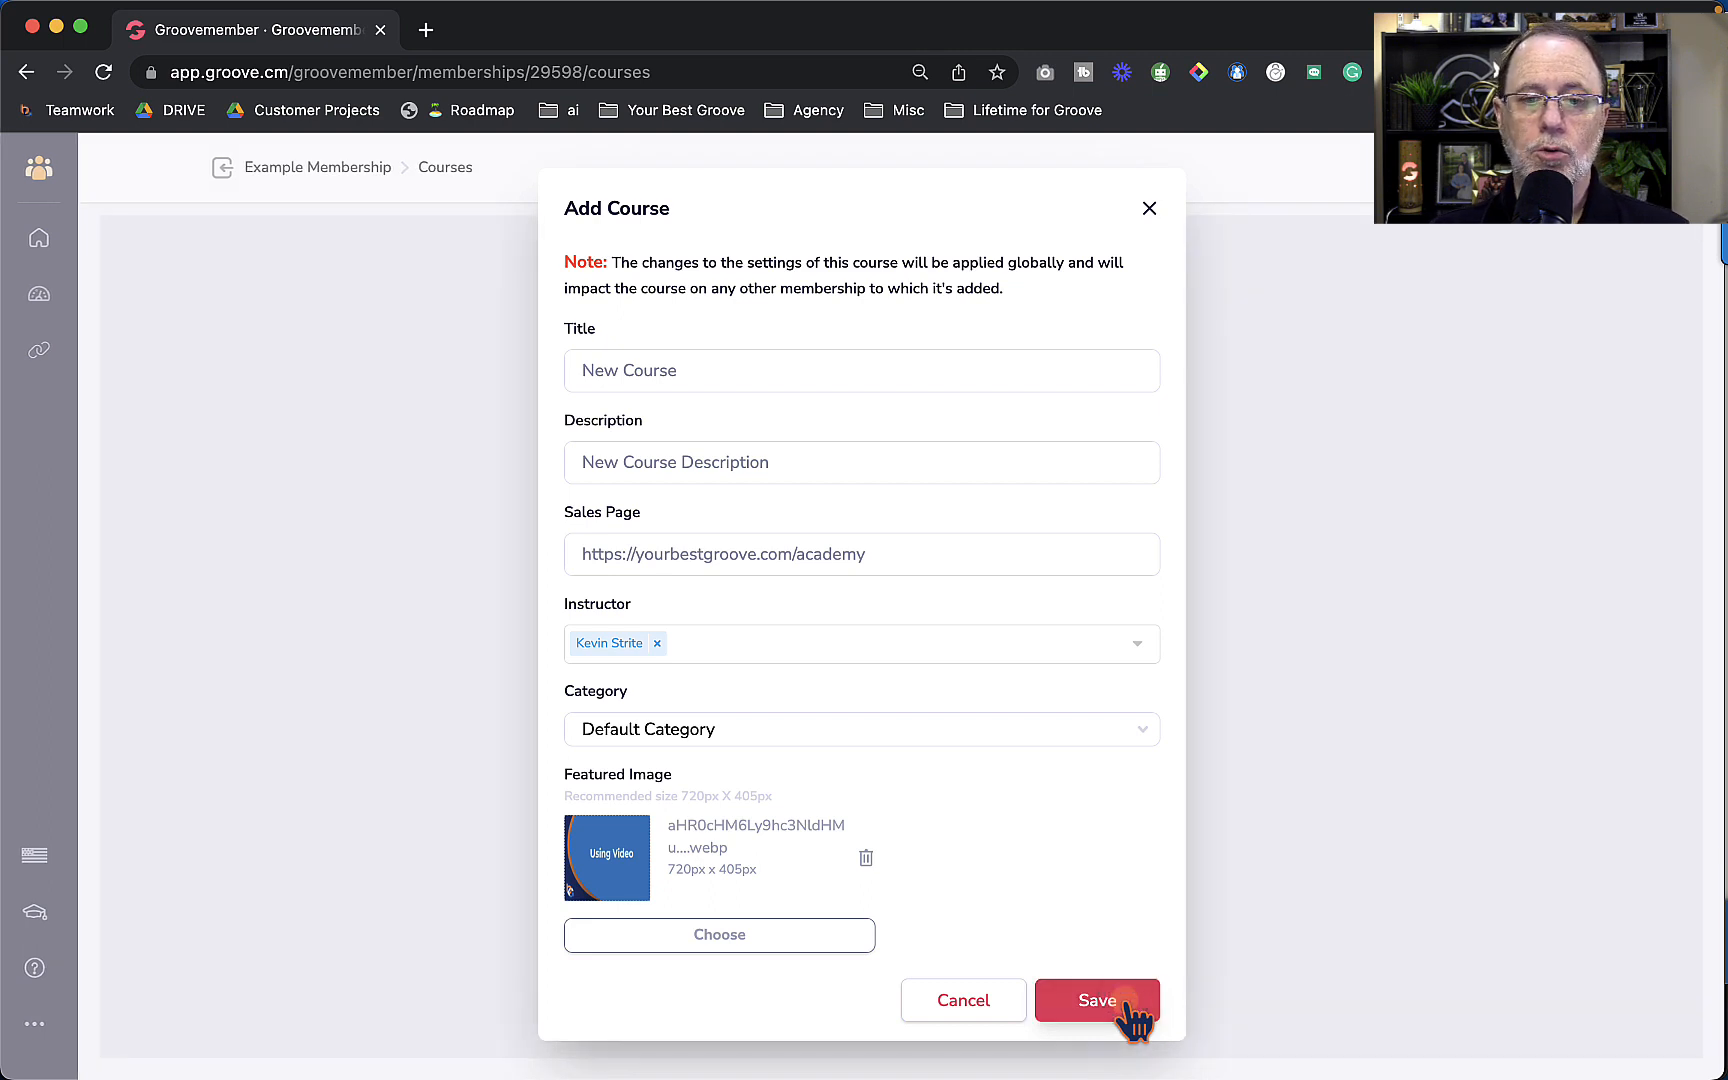
{"action": "left_click", "coordinate": [1095, 1000]}
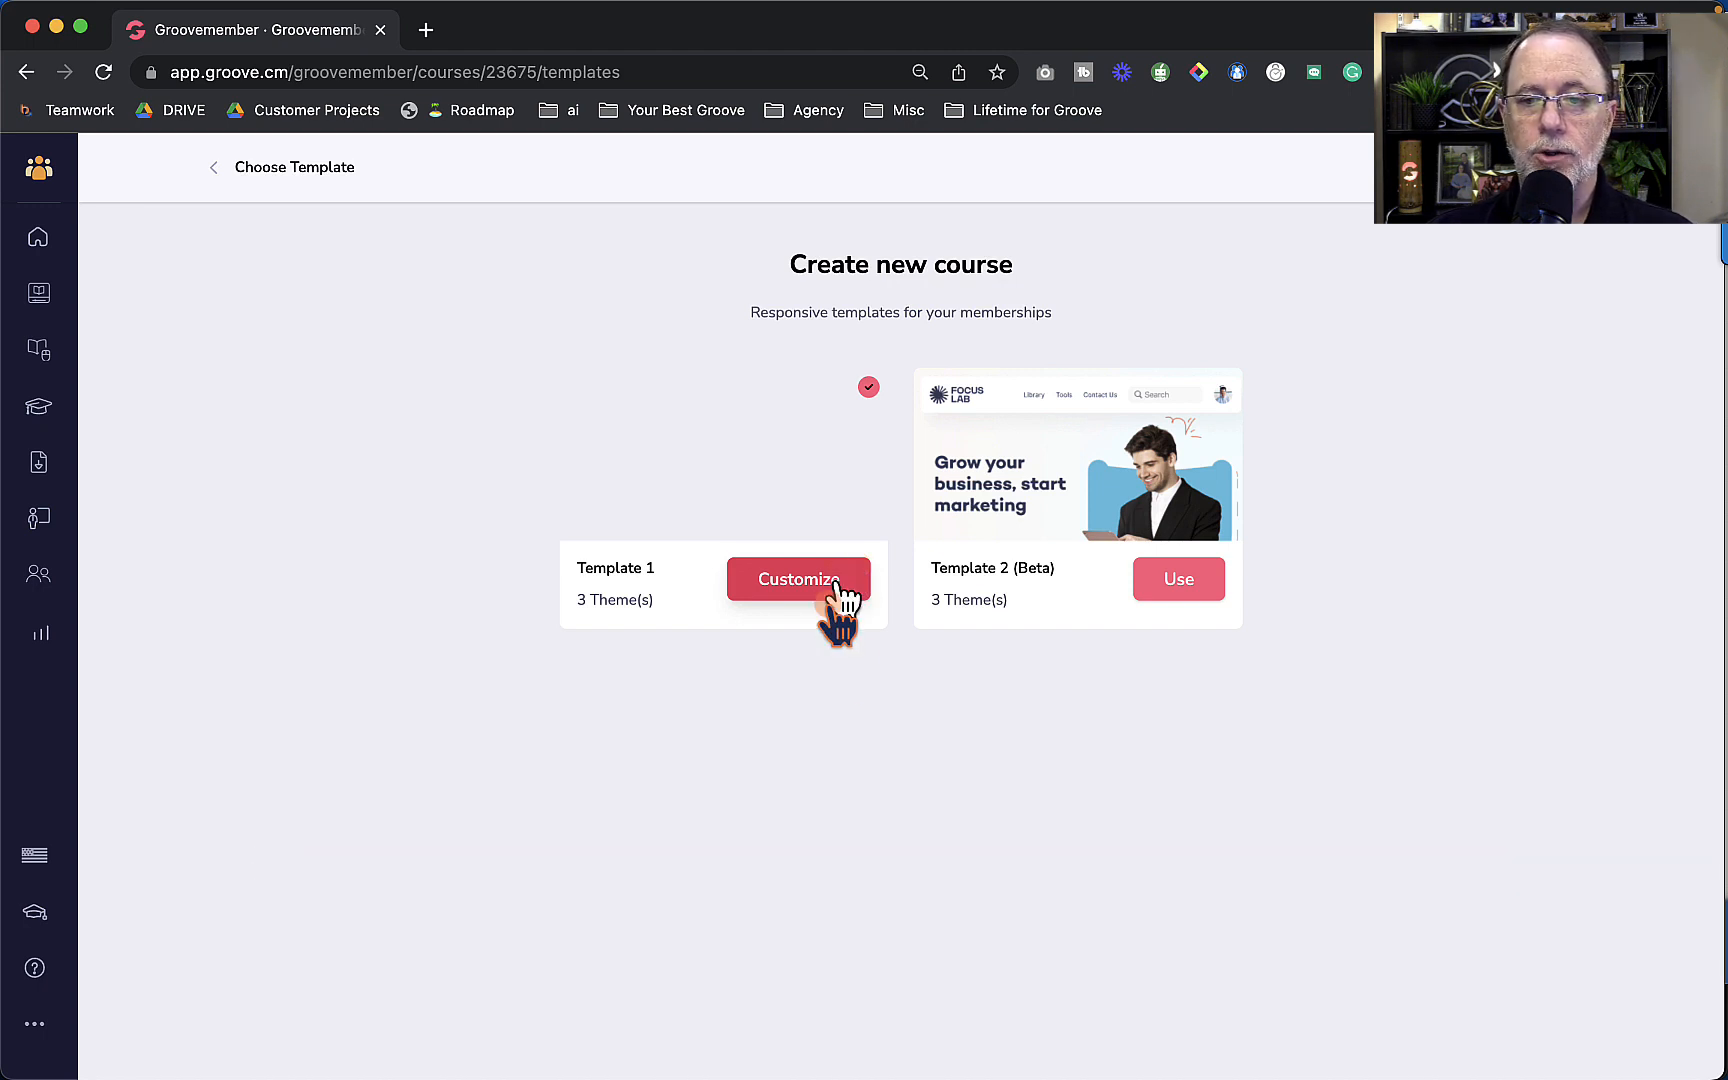
{"action": "mouse_move", "coordinate": [883, 689]}
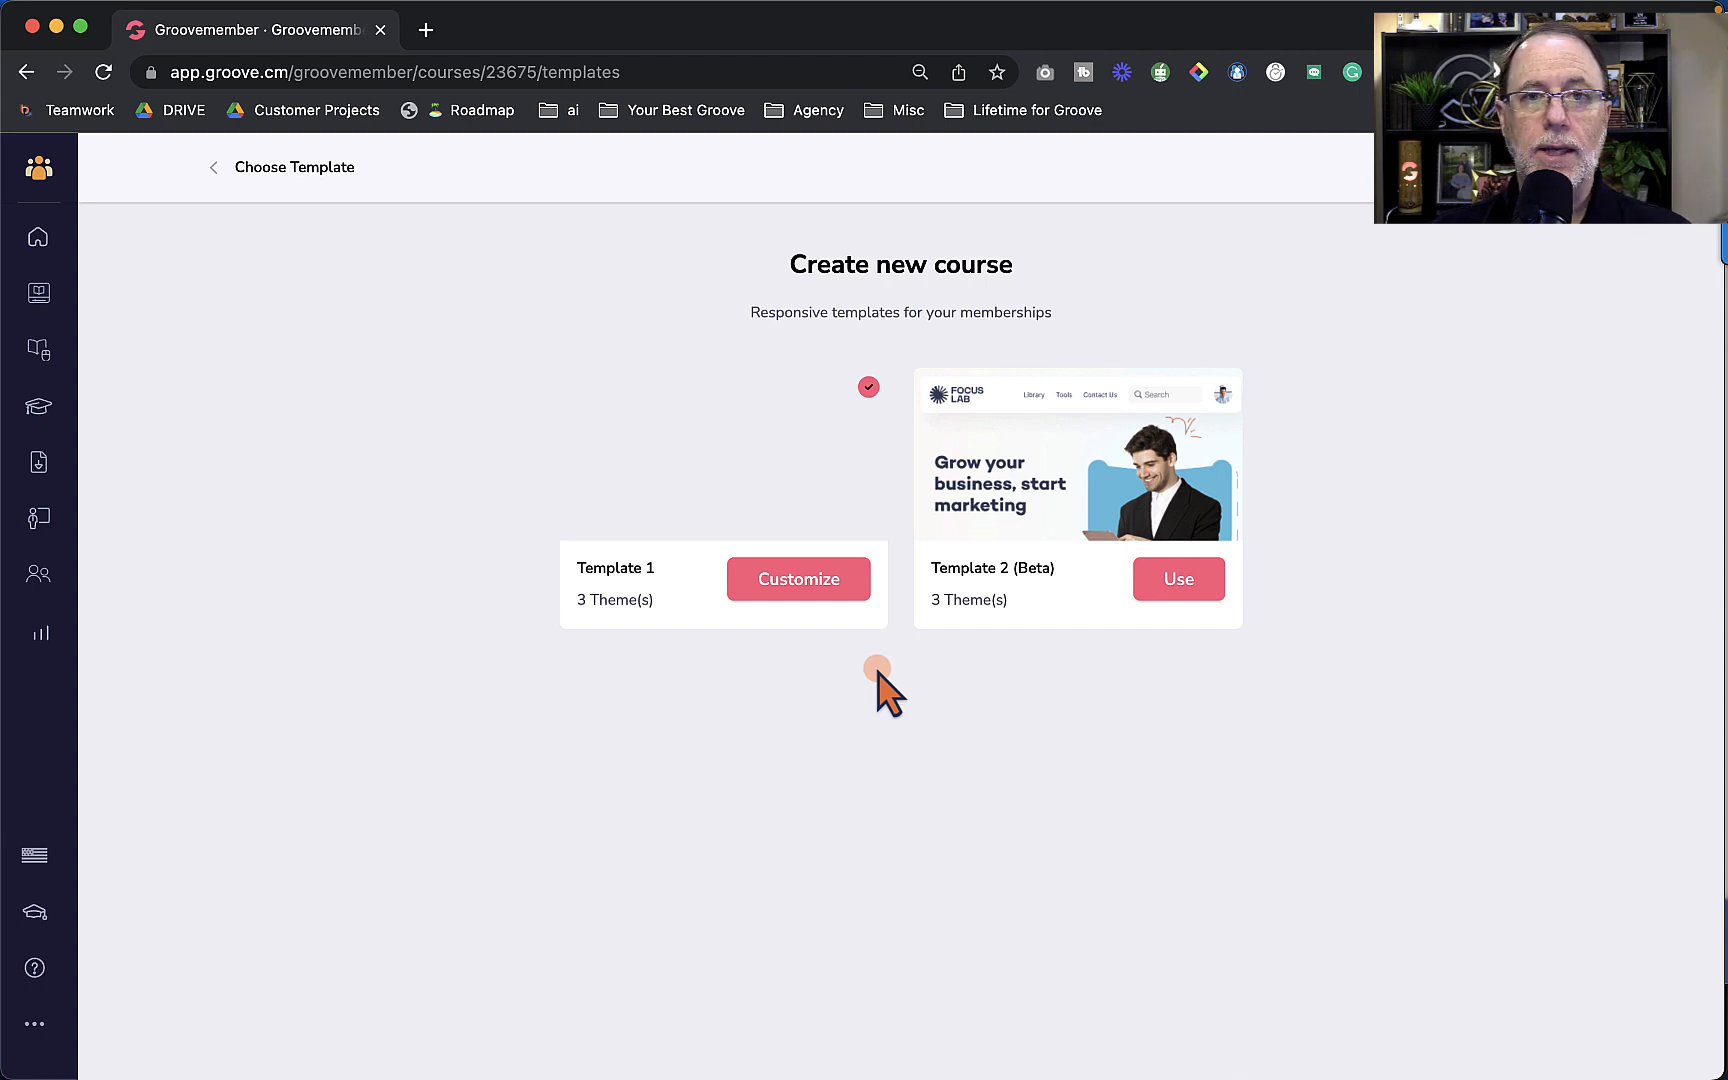
{"action": "mouse_move", "coordinate": [870, 672]}
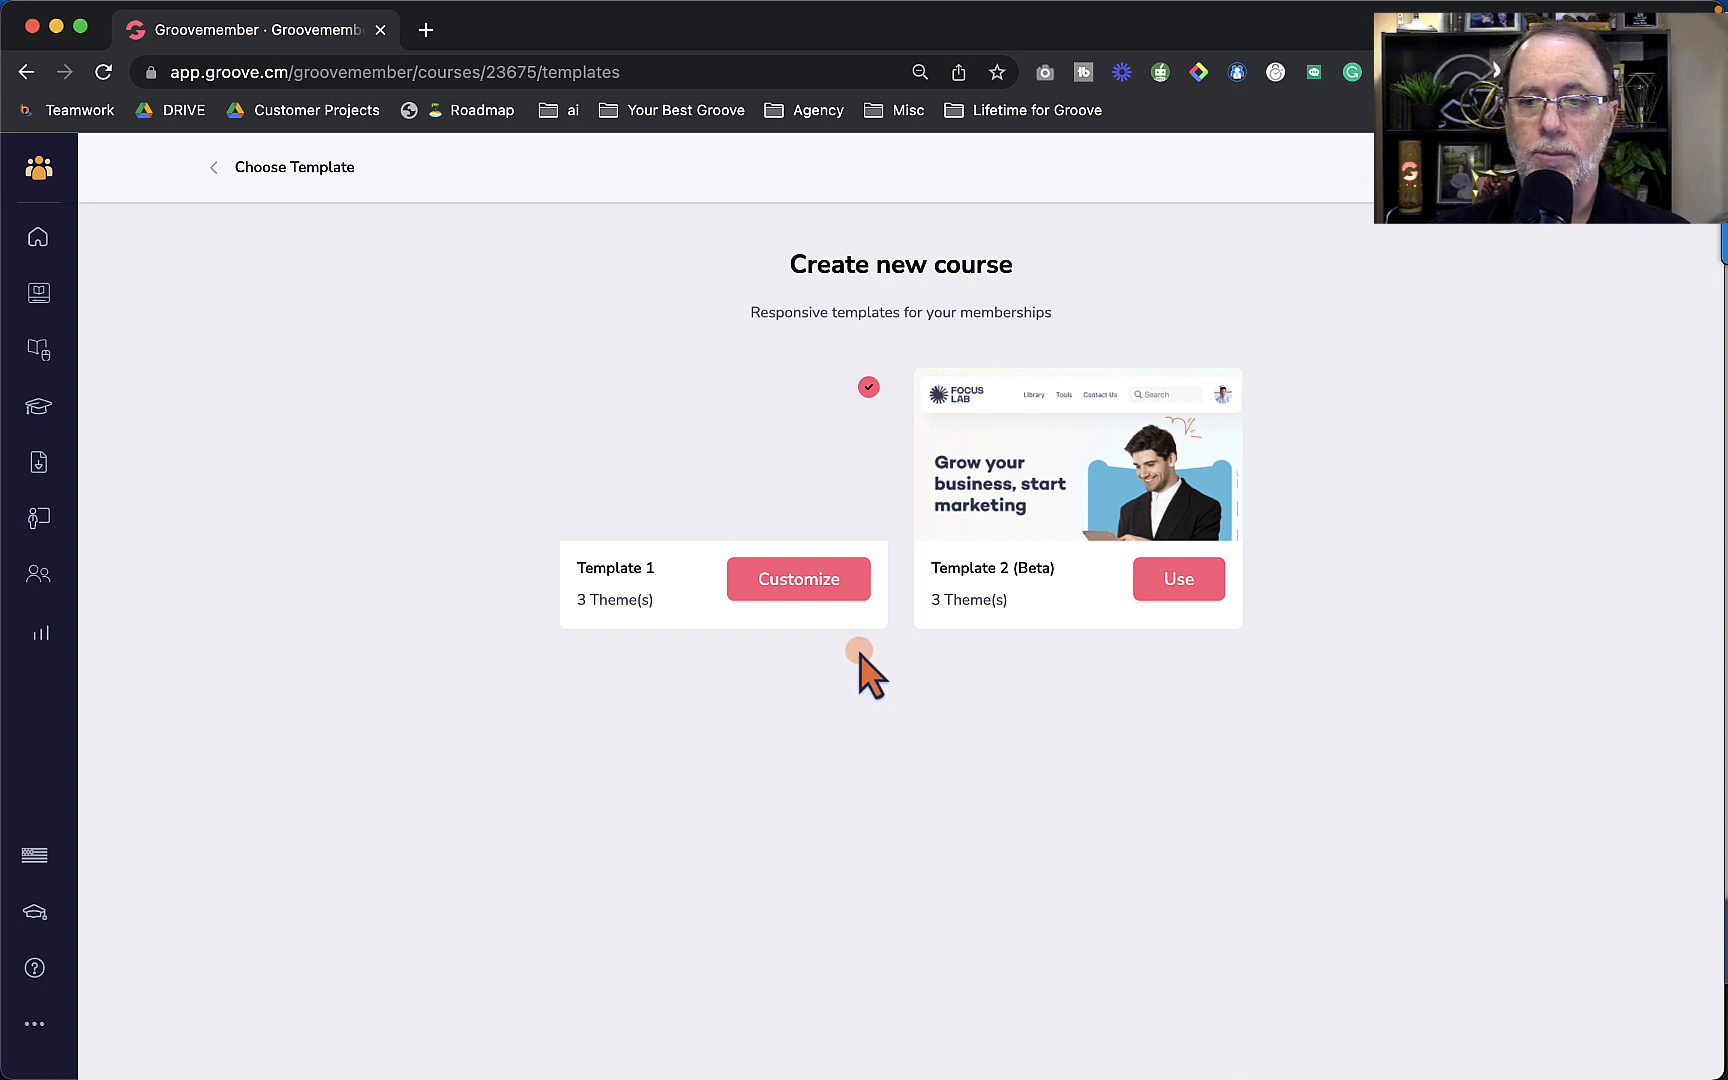
Step: Customize Template 1, show the outline panel, and open the first lesson
{"action": "left_click", "coordinate": [798, 579]}
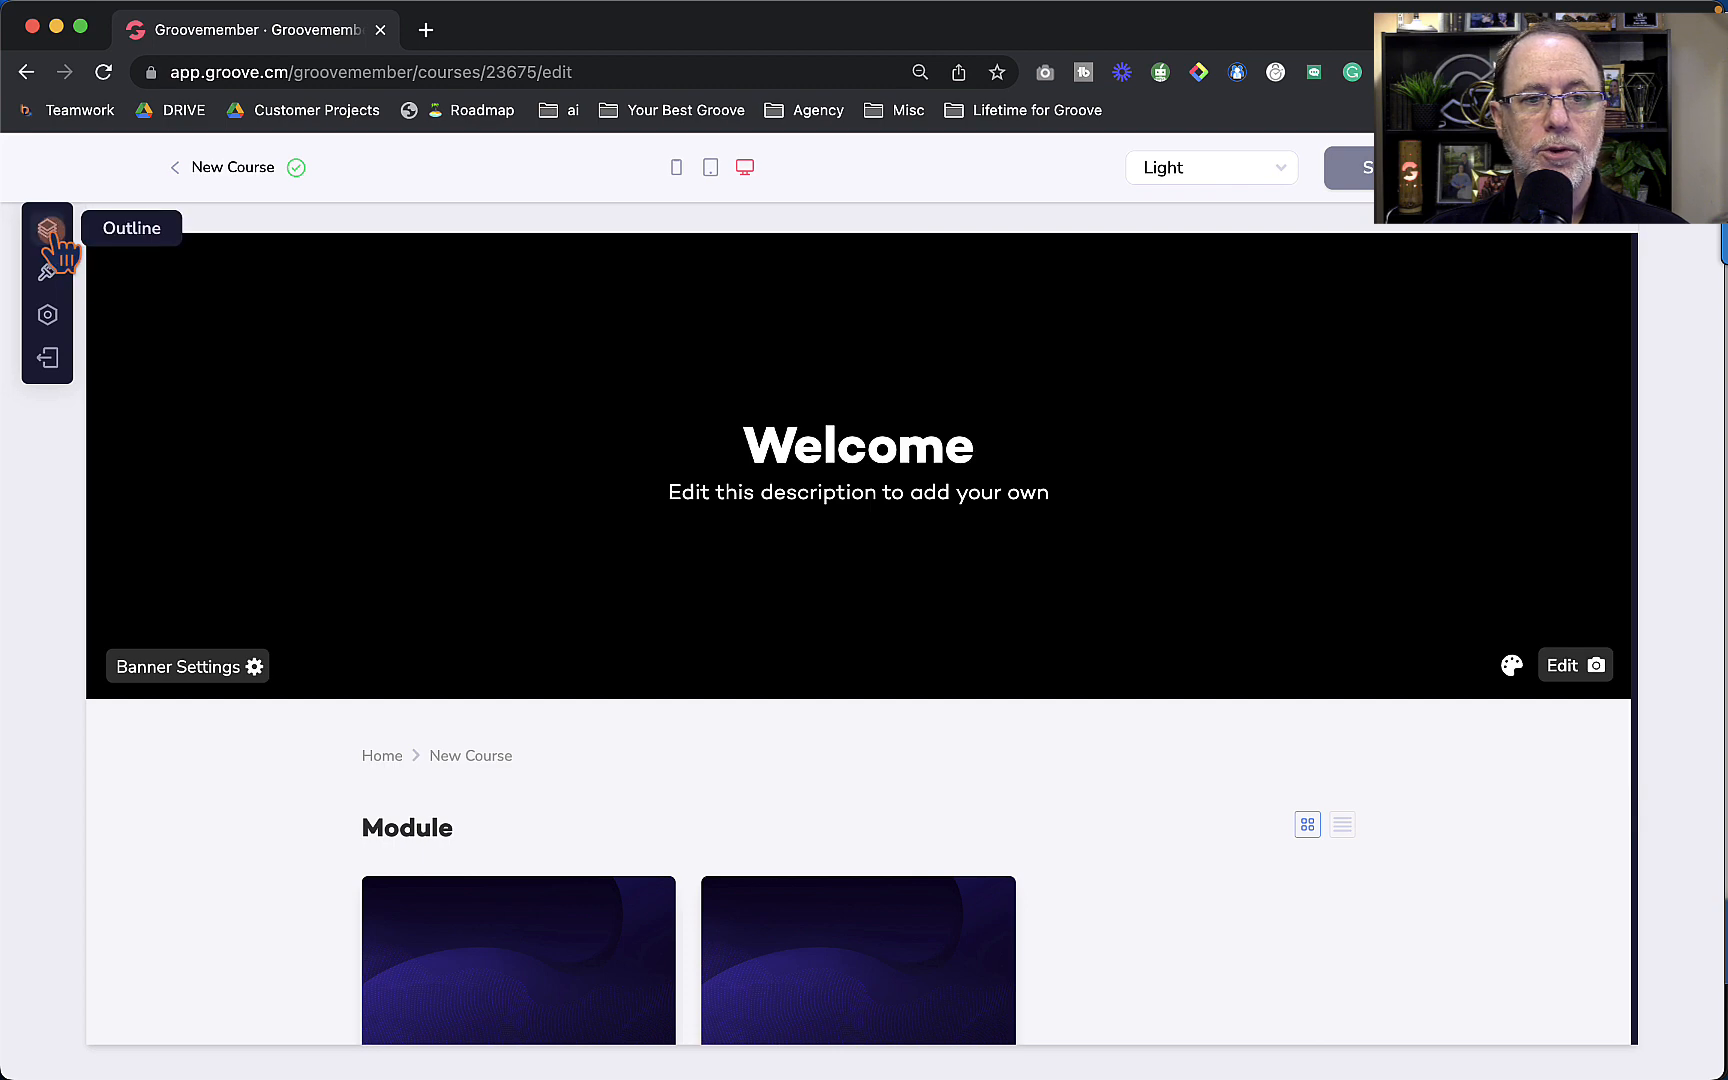
{"action": "left_click", "coordinate": [46, 228]}
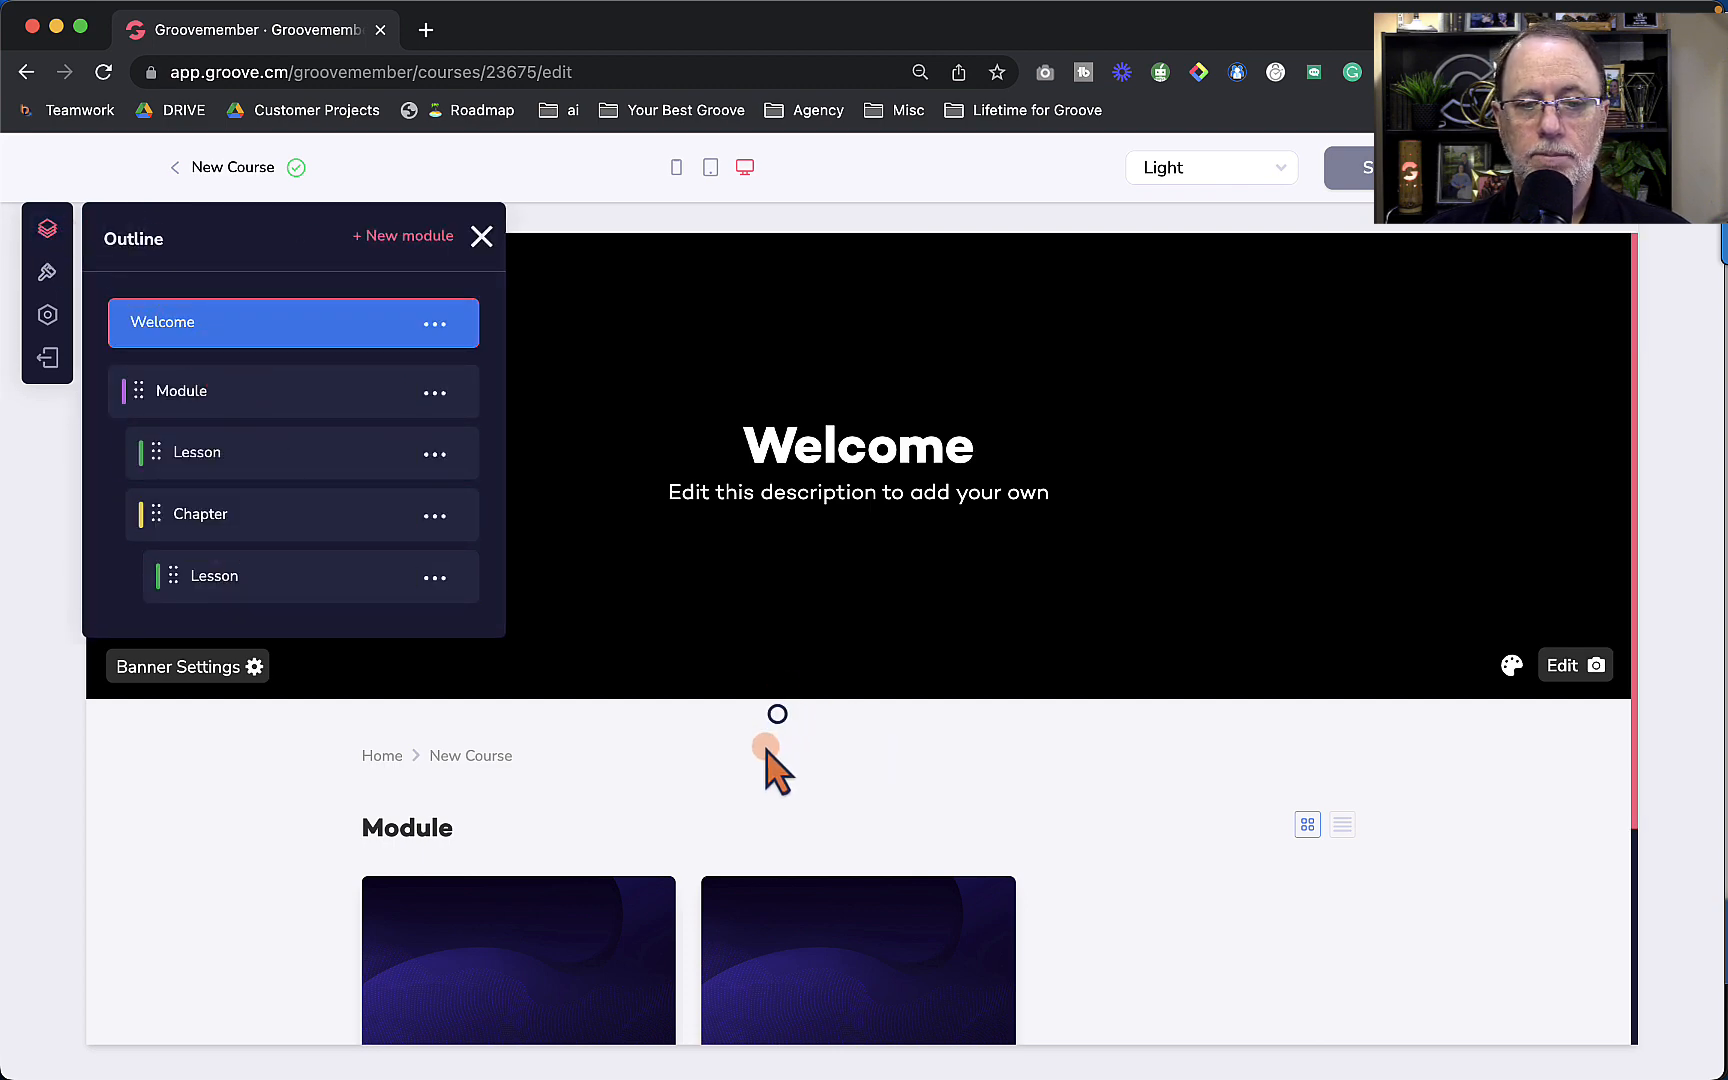
{"action": "left_click", "coordinate": [195, 452]}
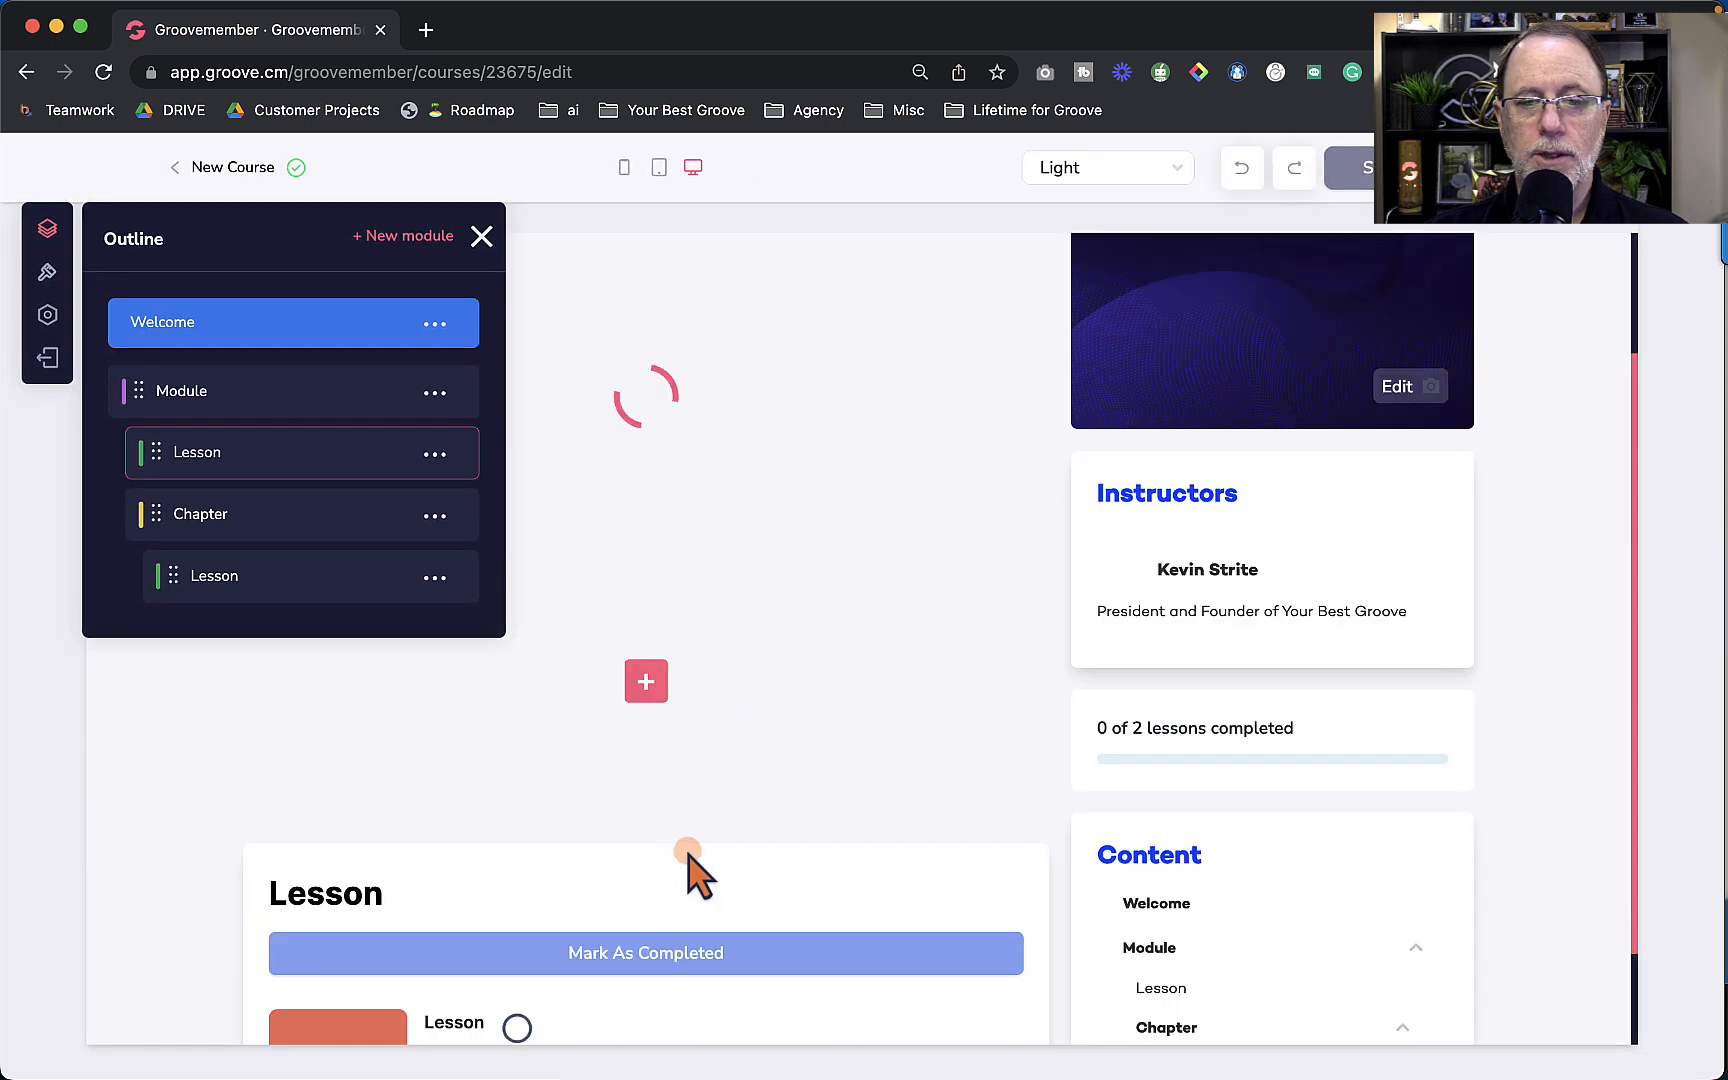